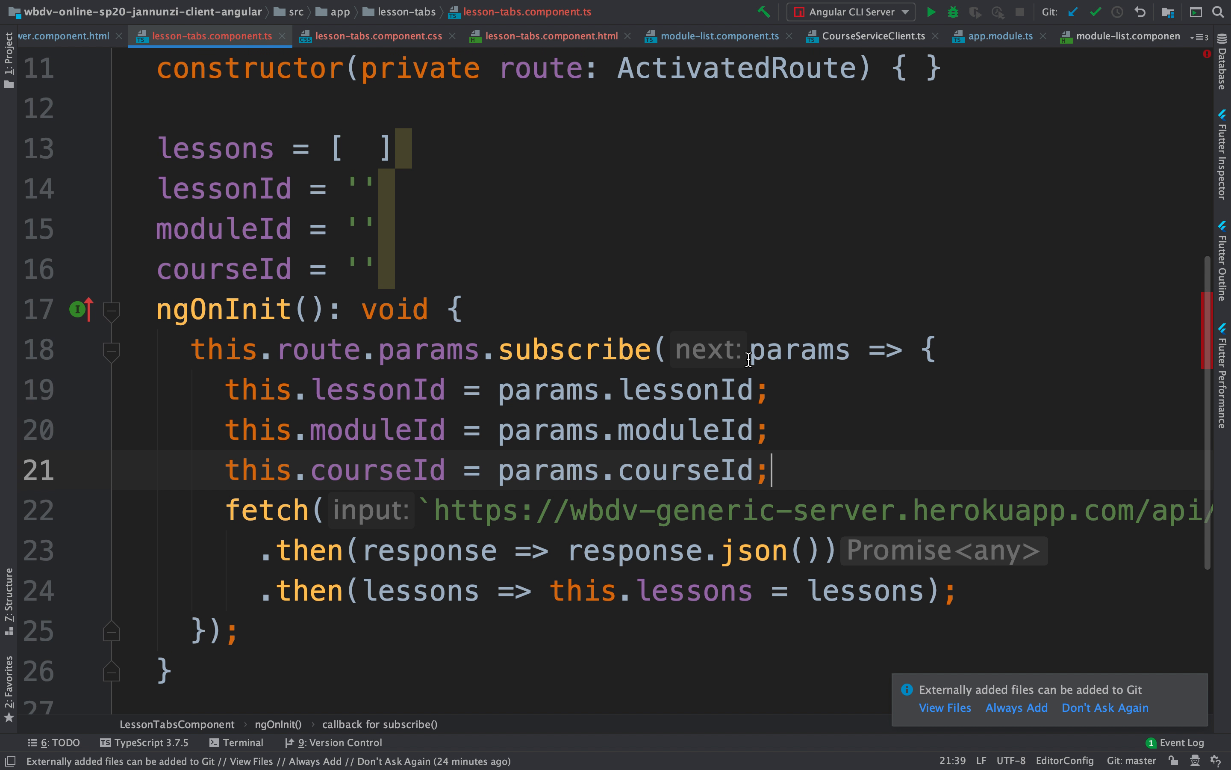
# - Select the lessons fetch block in lesson-tabs.component.ts and reveal the project tree
pyautogui.click(503, 480)
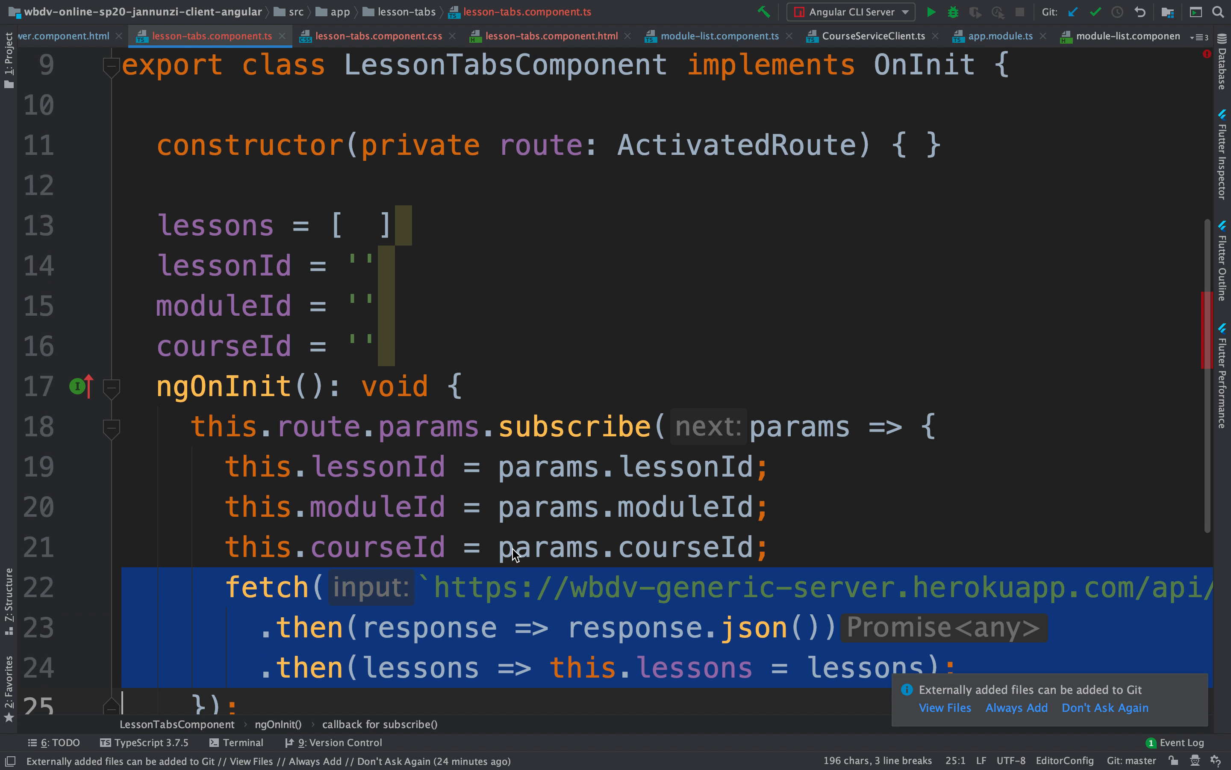
pyautogui.scroll(3)
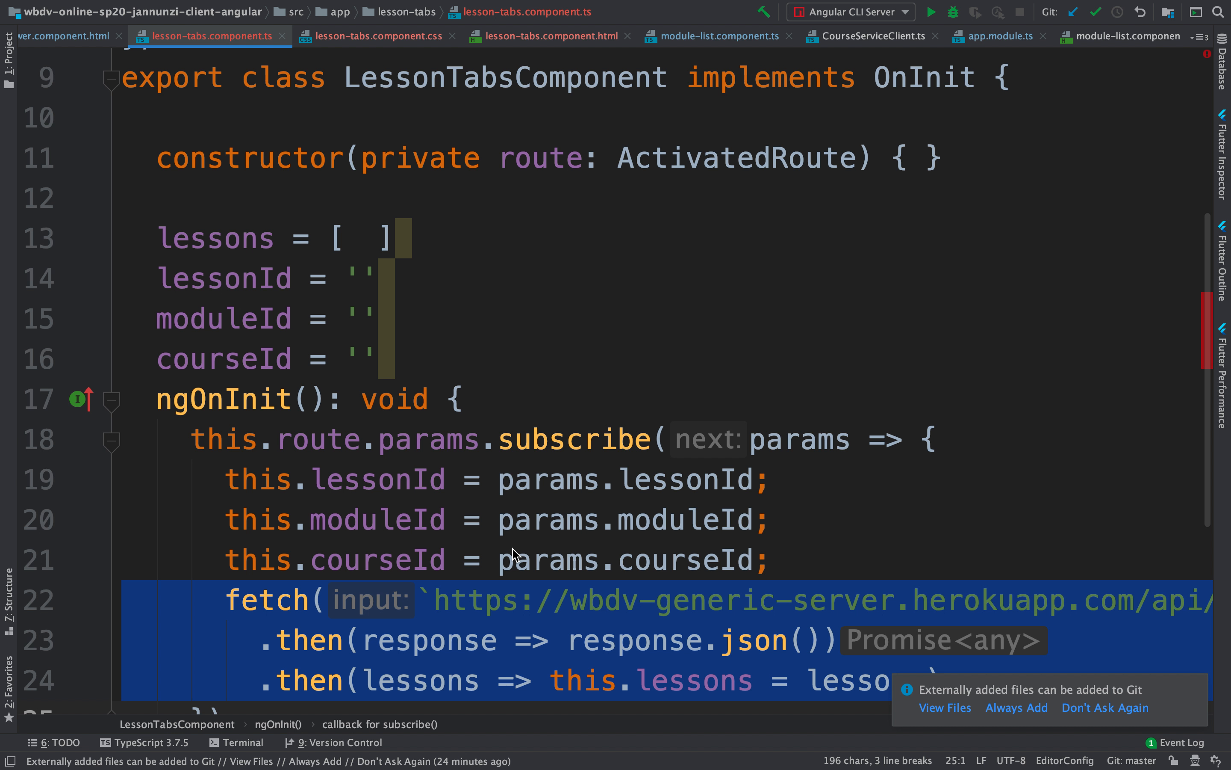
pyautogui.moveTo(721, 627)
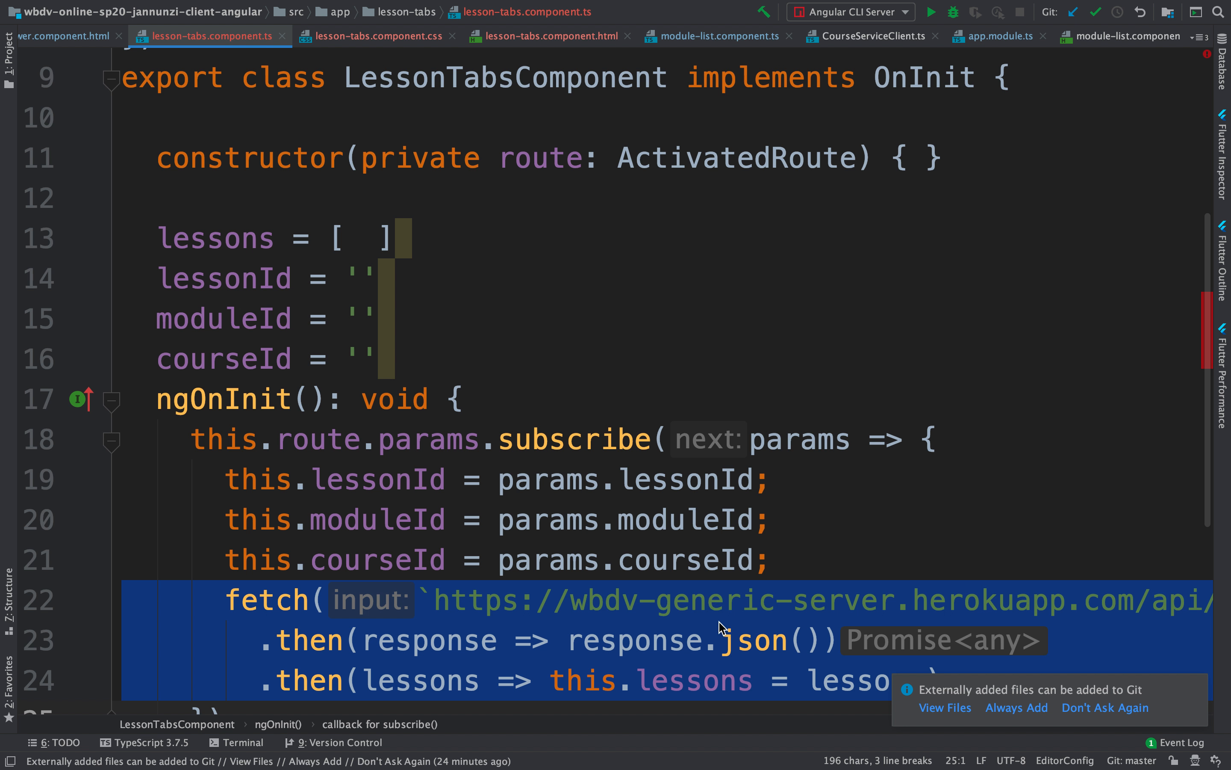
pyautogui.moveTo(197, 192)
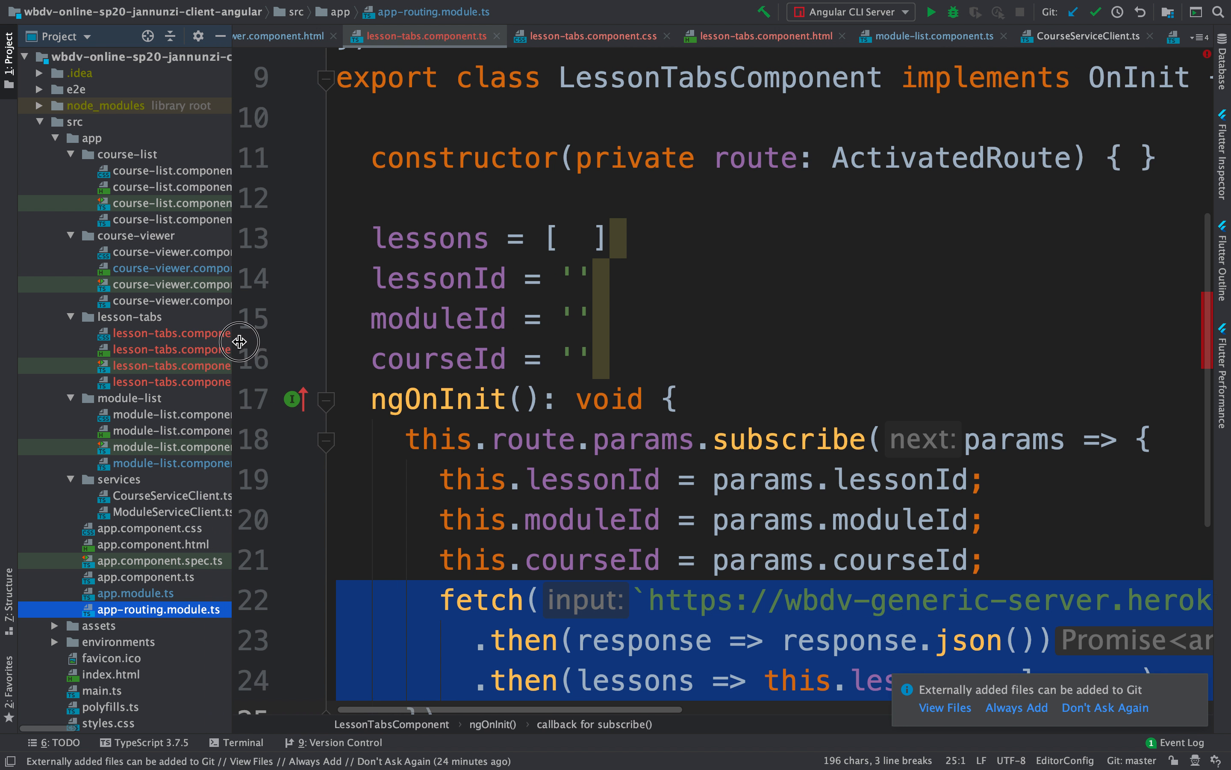
# - Create a new TypeScript file named LessonServiceClient in the services folder
pyautogui.click(118, 479)
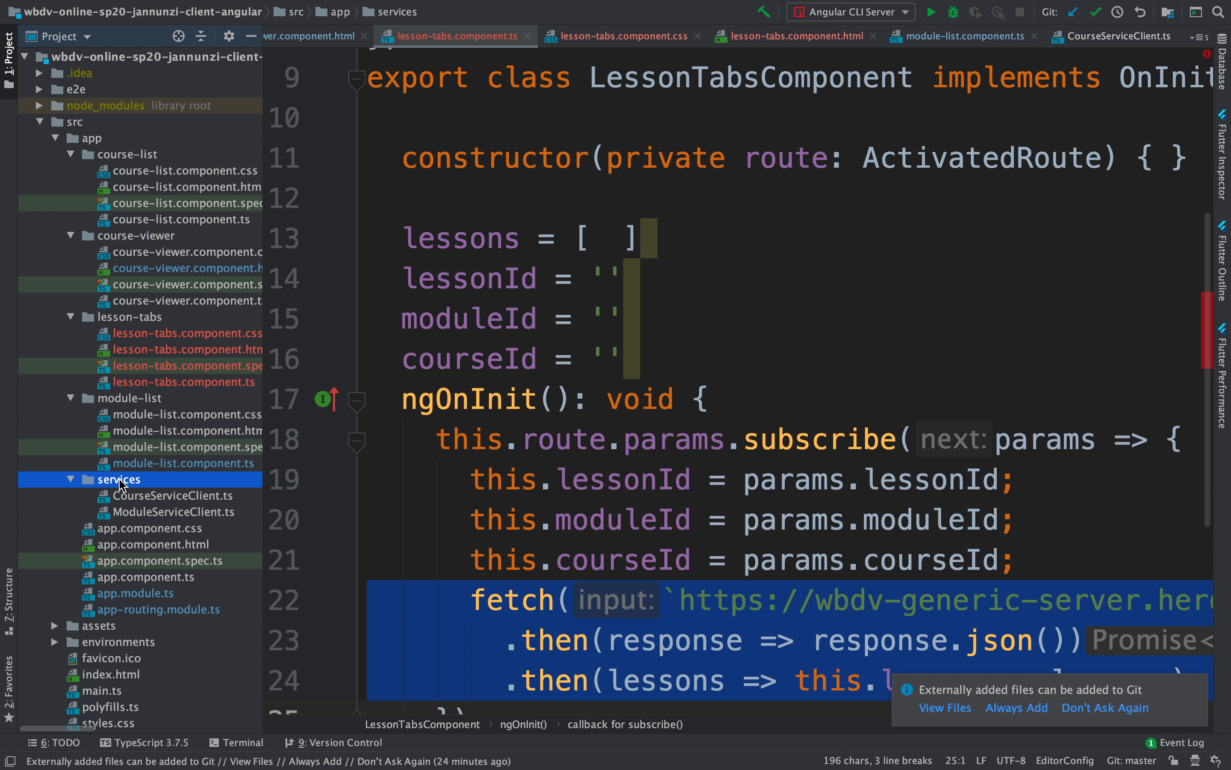
pyautogui.rightClick(118, 479)
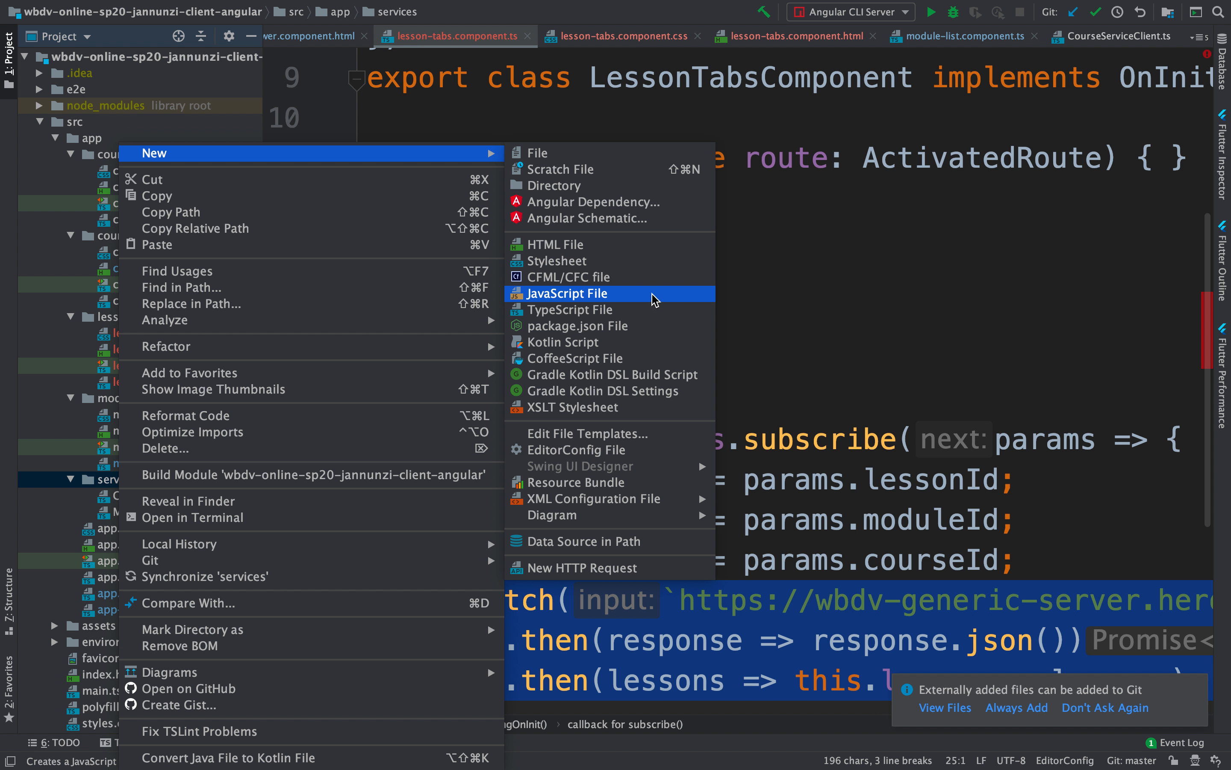
pyautogui.click(573, 309)
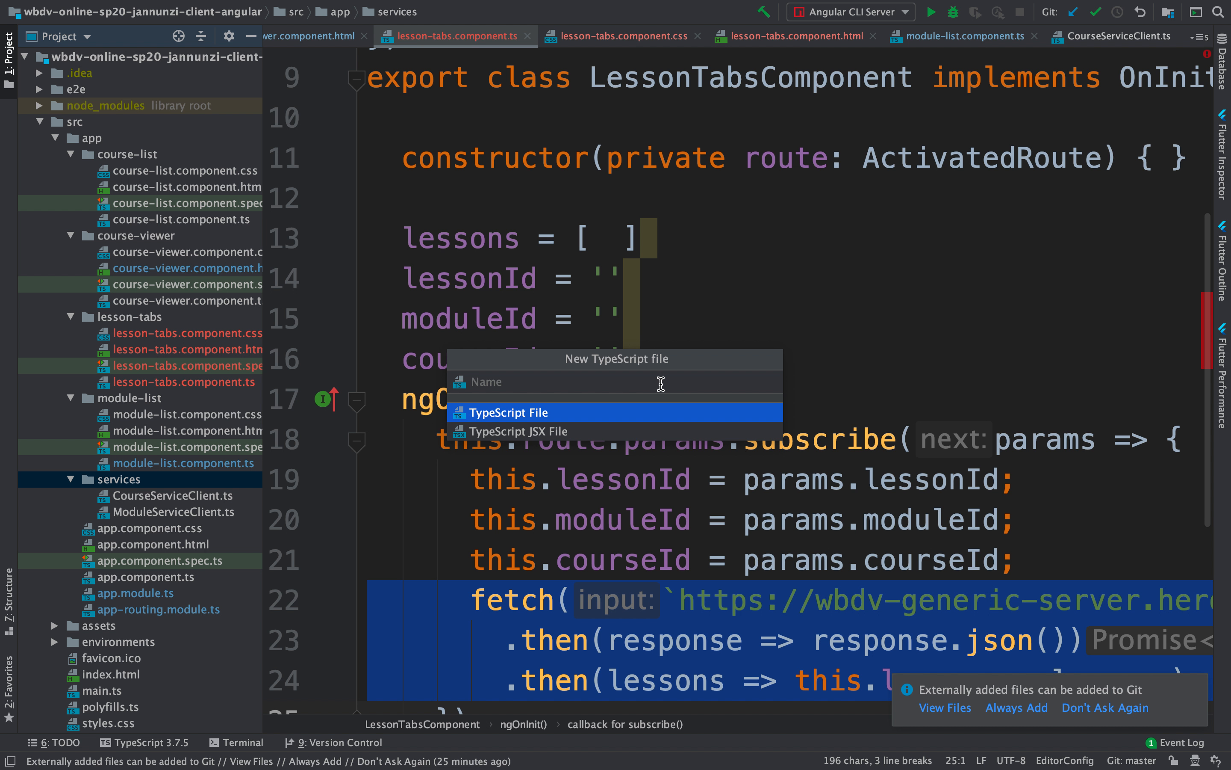
pyautogui.write('Lesson')
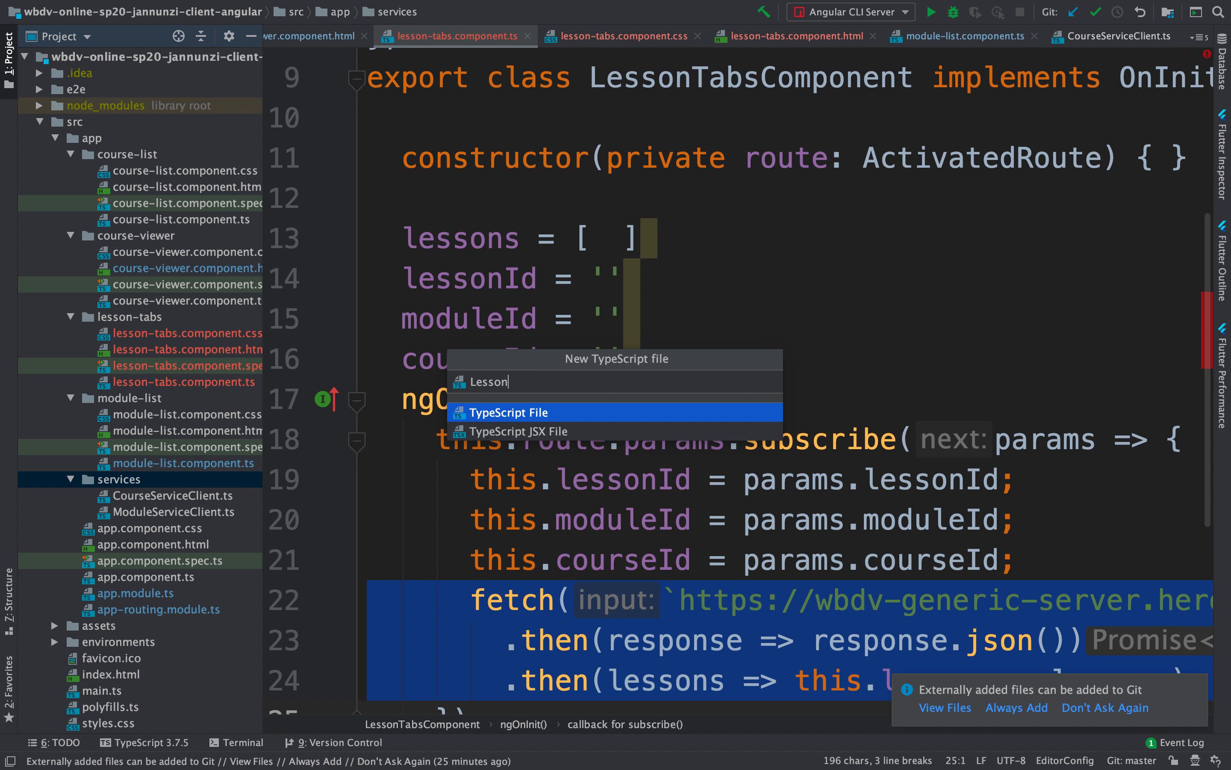
pyautogui.write('Service')
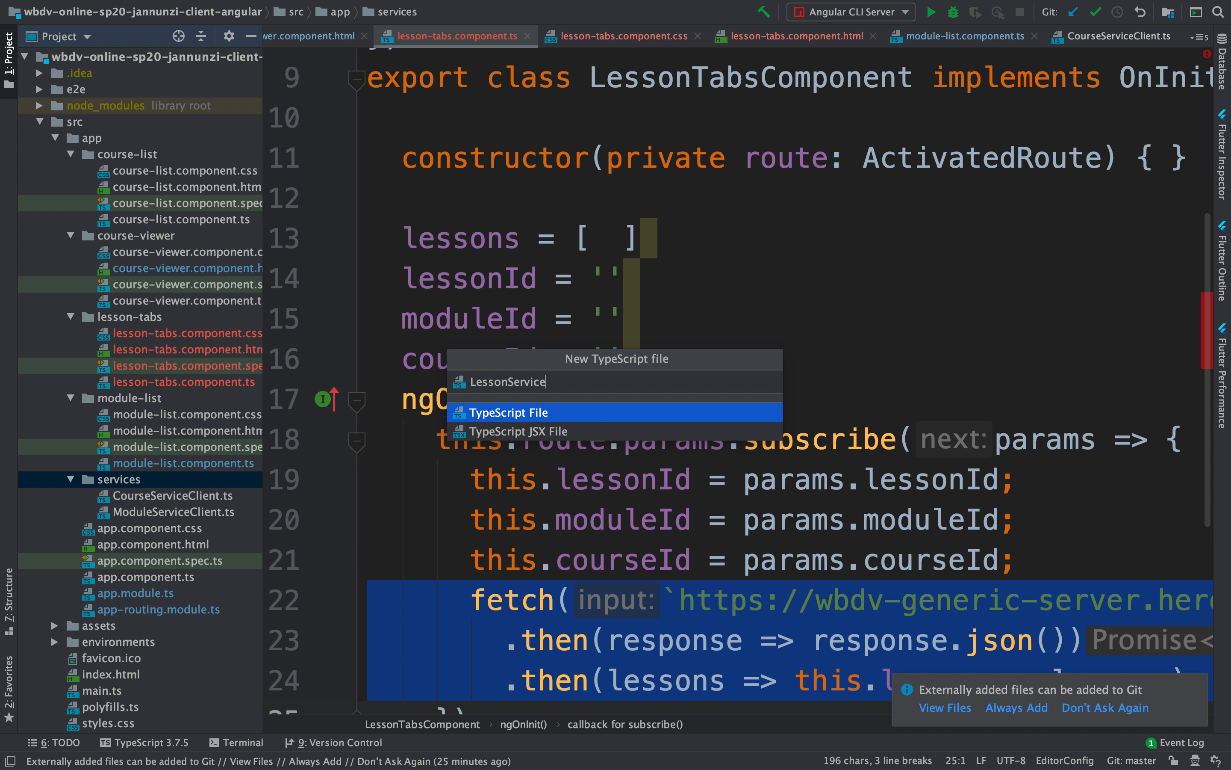
pyautogui.write('Clien')
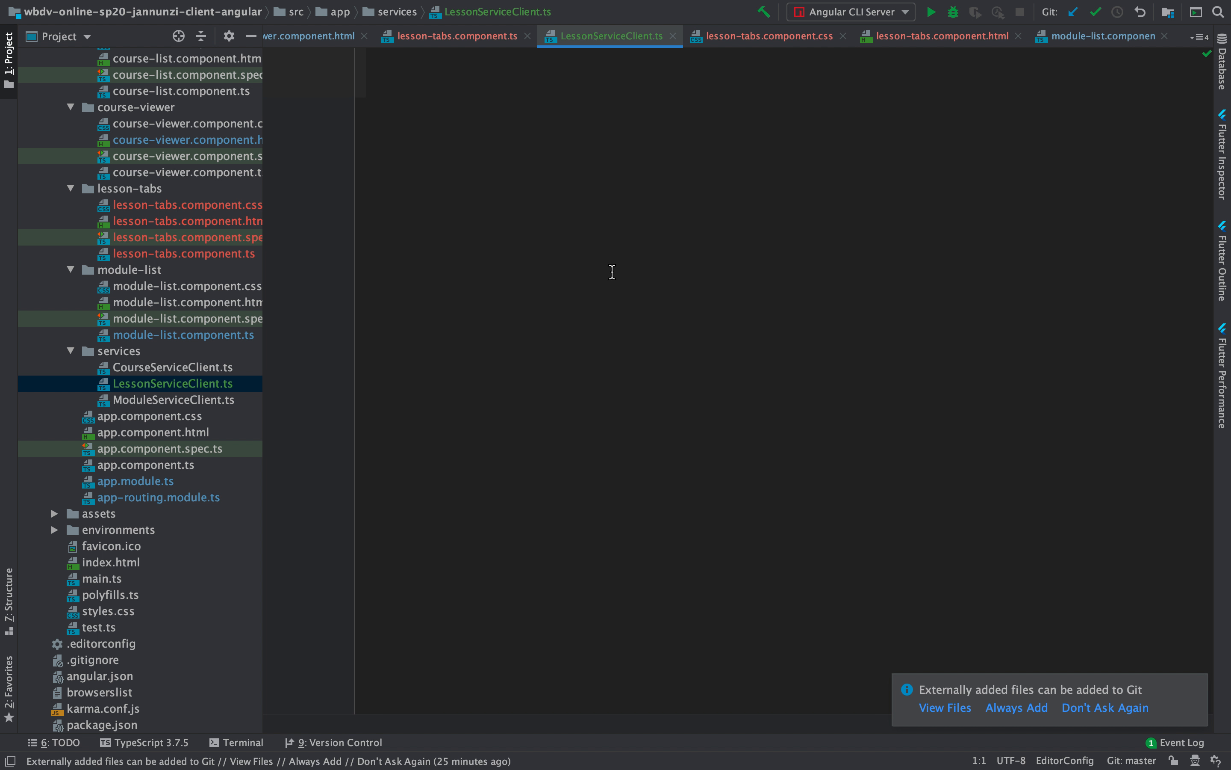
pyautogui.write('e')
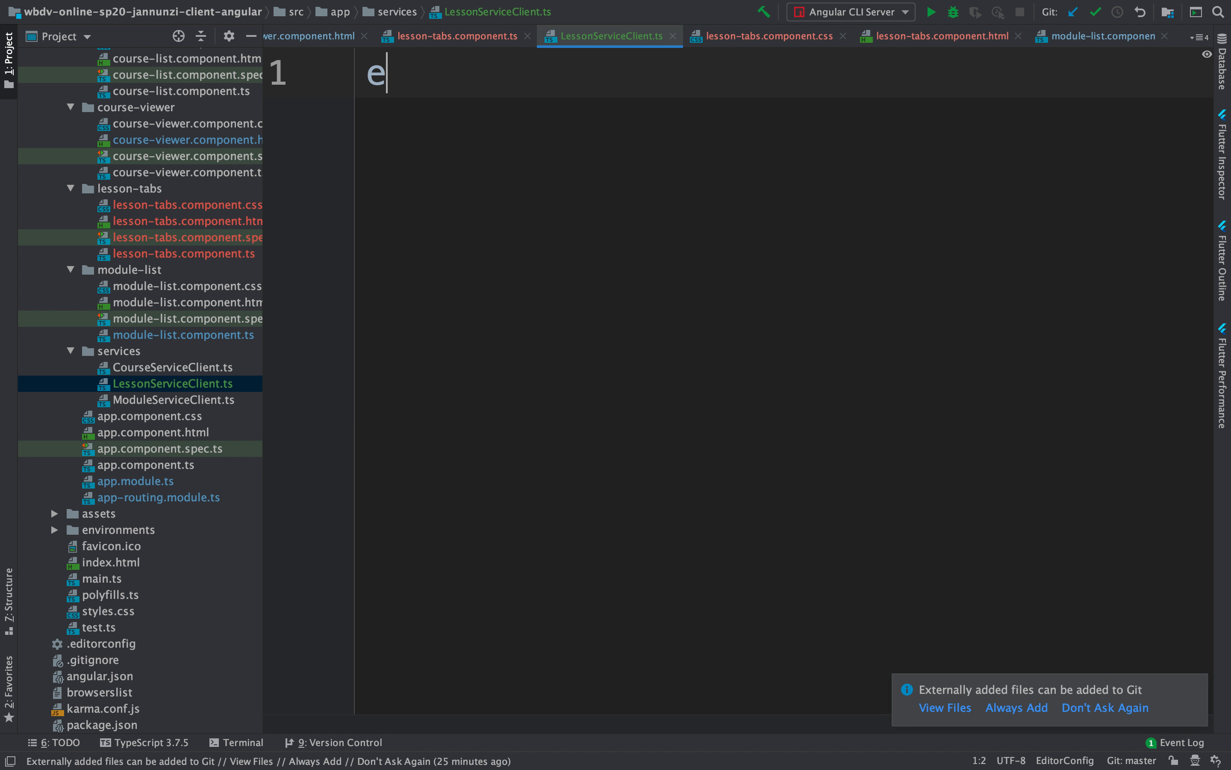
pyautogui.write('xport class LessonServiceClient {')
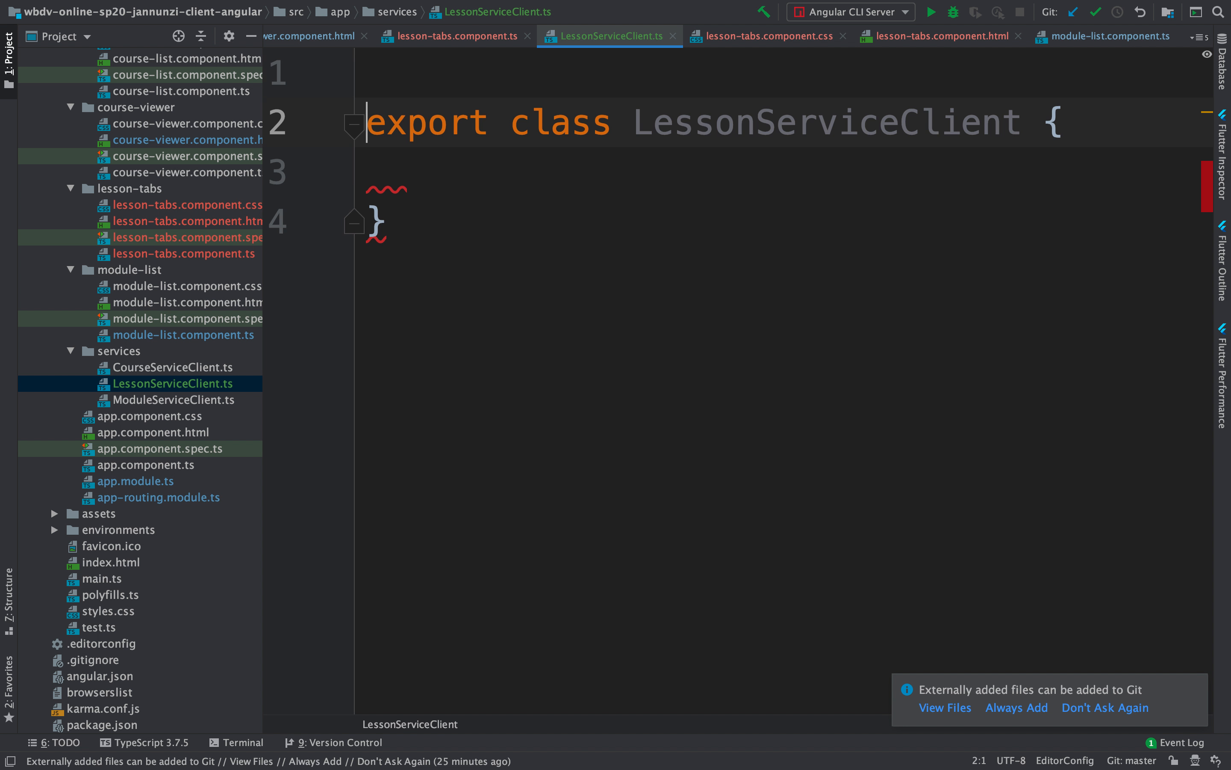
pyautogui.write('@In')
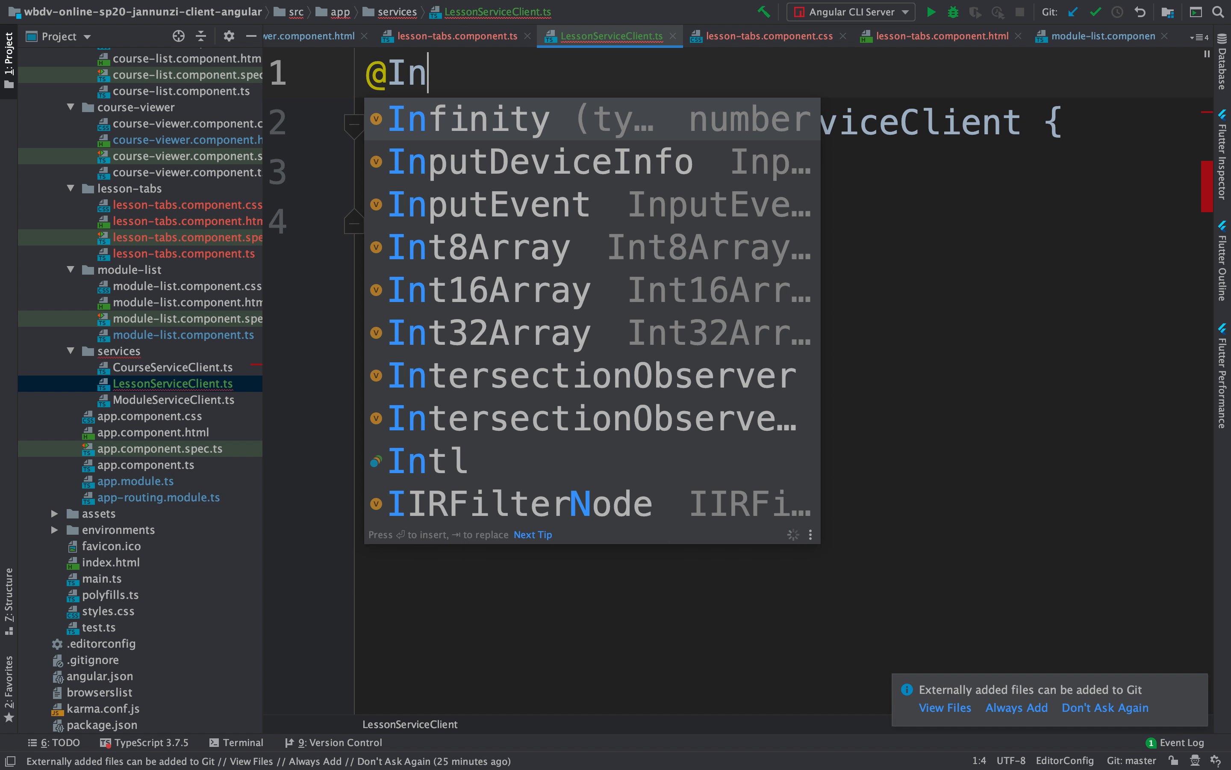
pyautogui.write('Injectable')
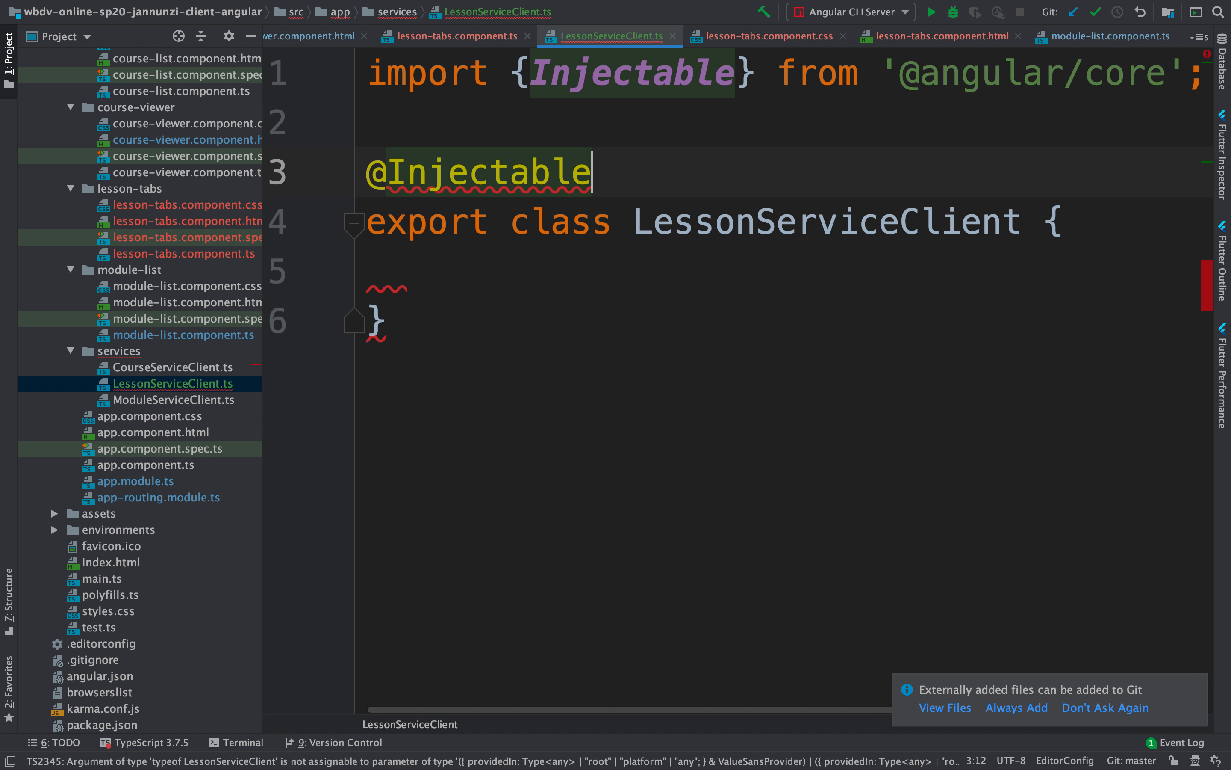
pyautogui.write('()')
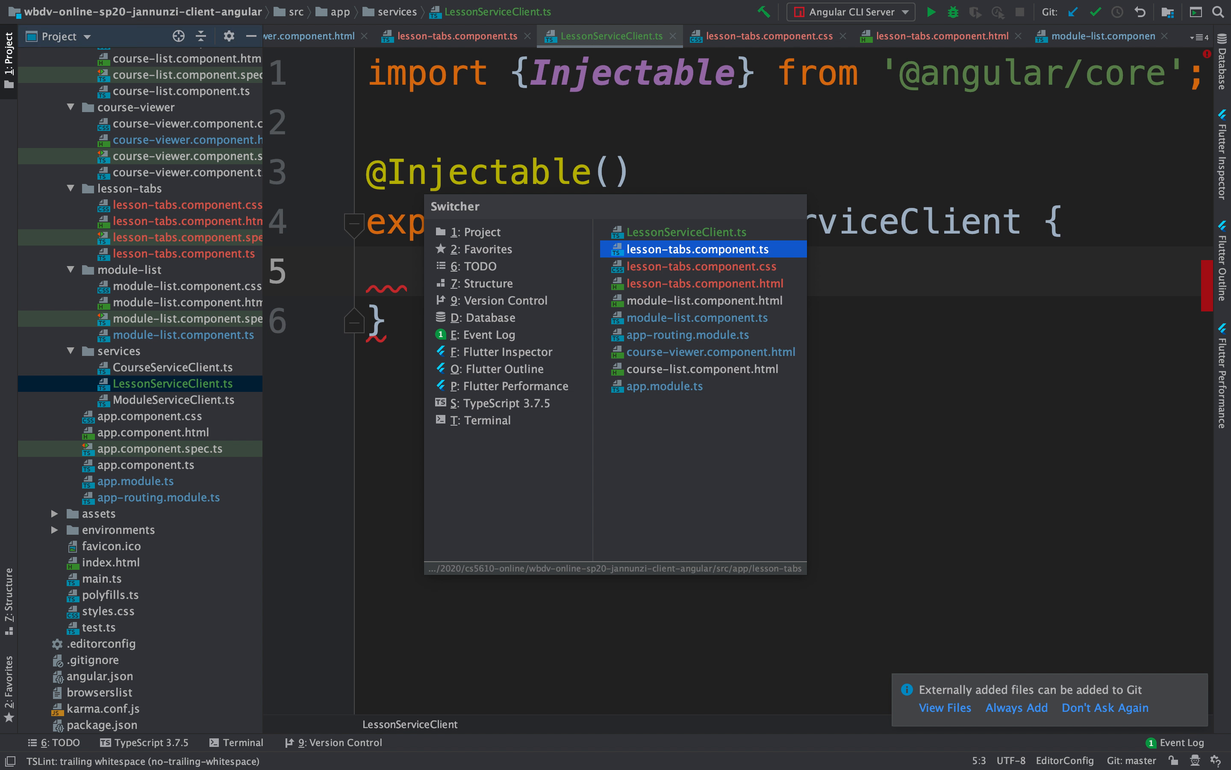
# - Add findLessonsForModule = moduleId => fetch from the generic server returning response.json()
pyautogui.click(695, 248)
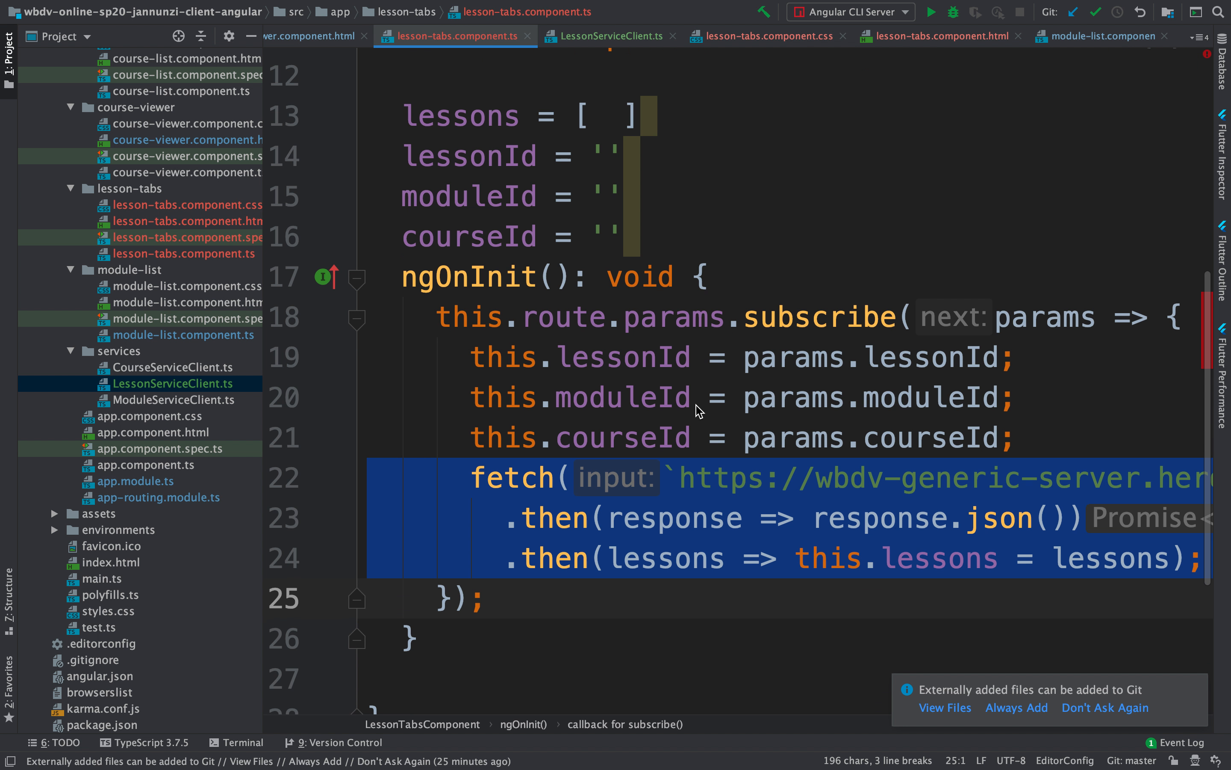
pyautogui.click(694, 477)
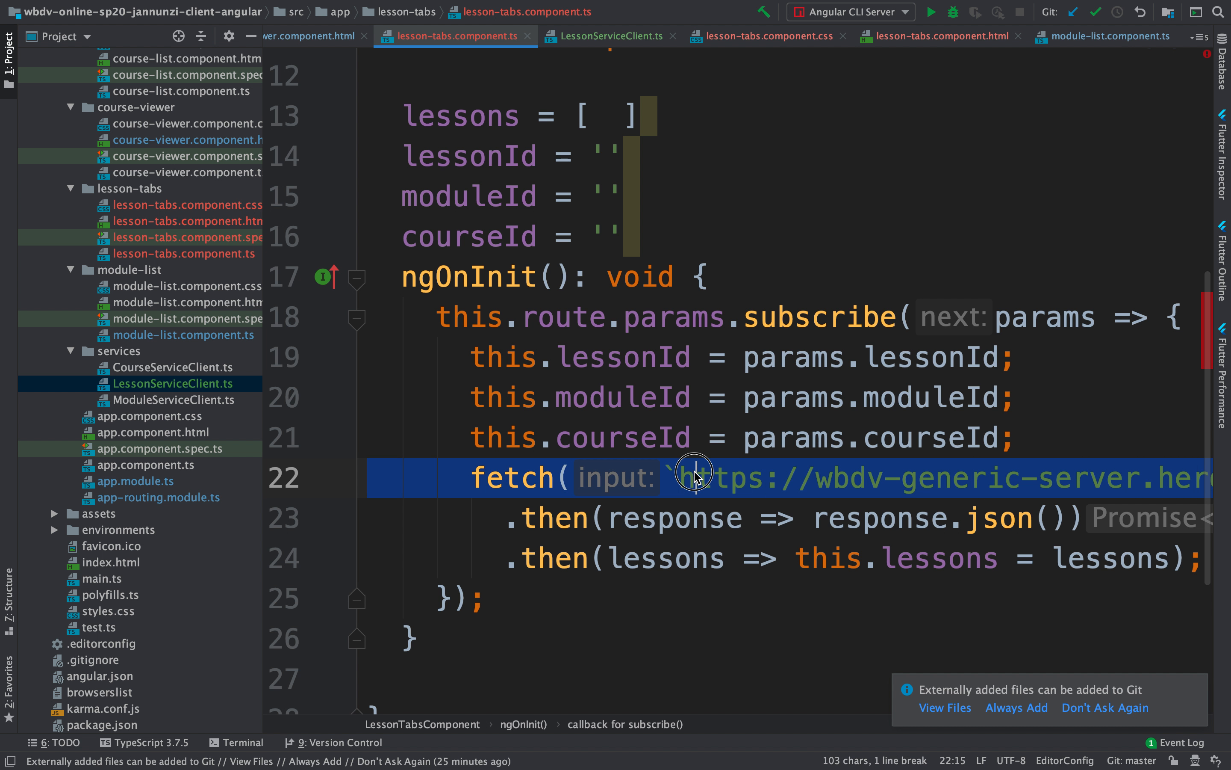
pyautogui.click(609, 36)
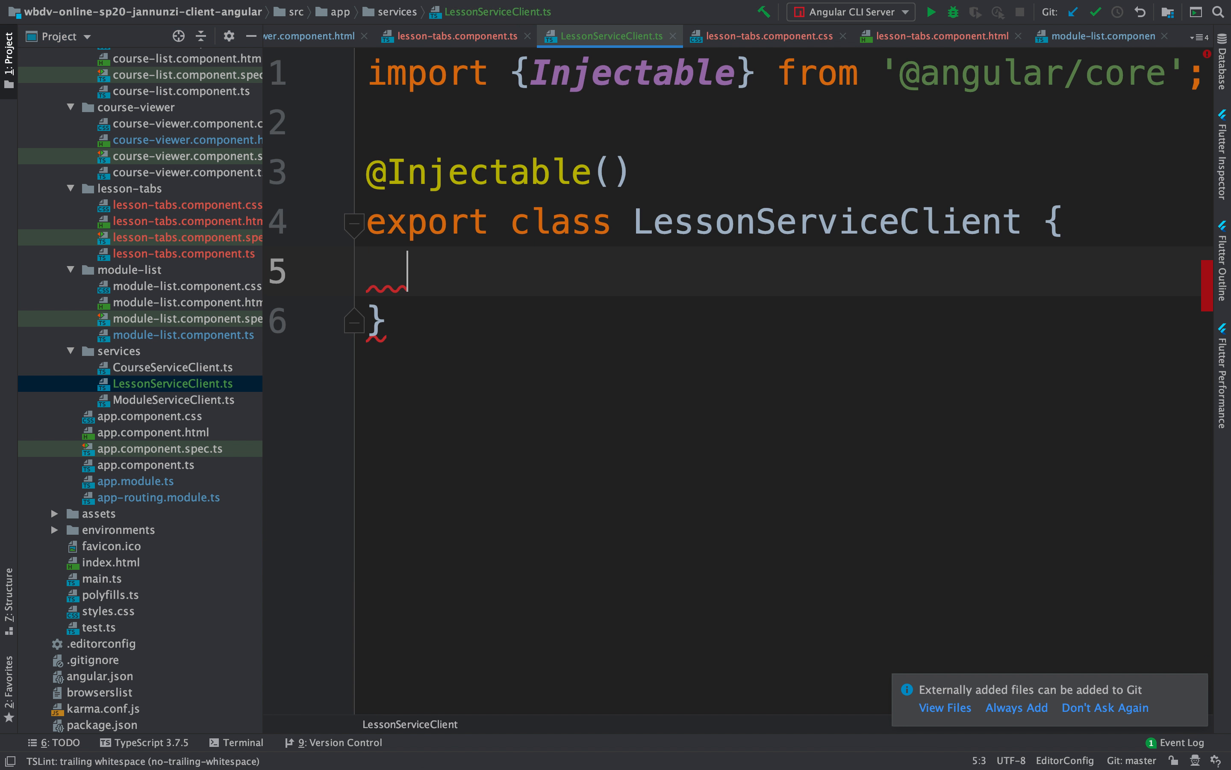
pyautogui.write('find')
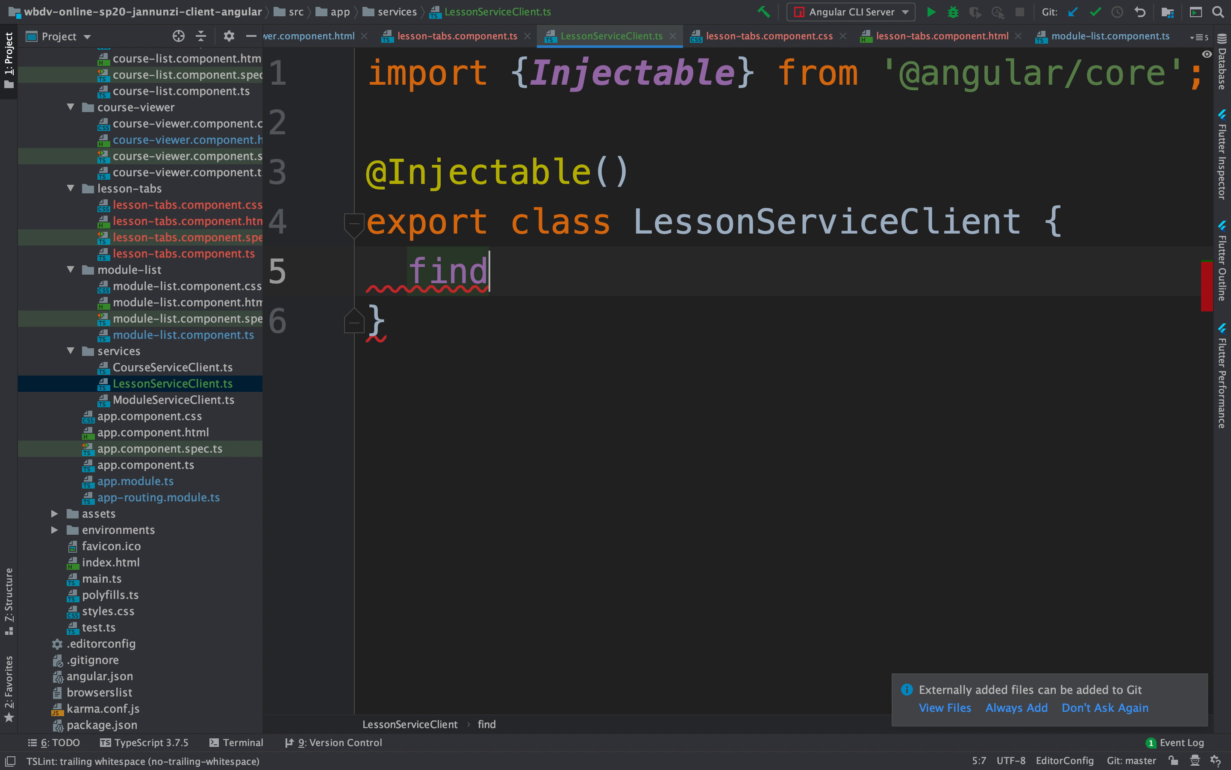
pyautogui.write('Lessons')
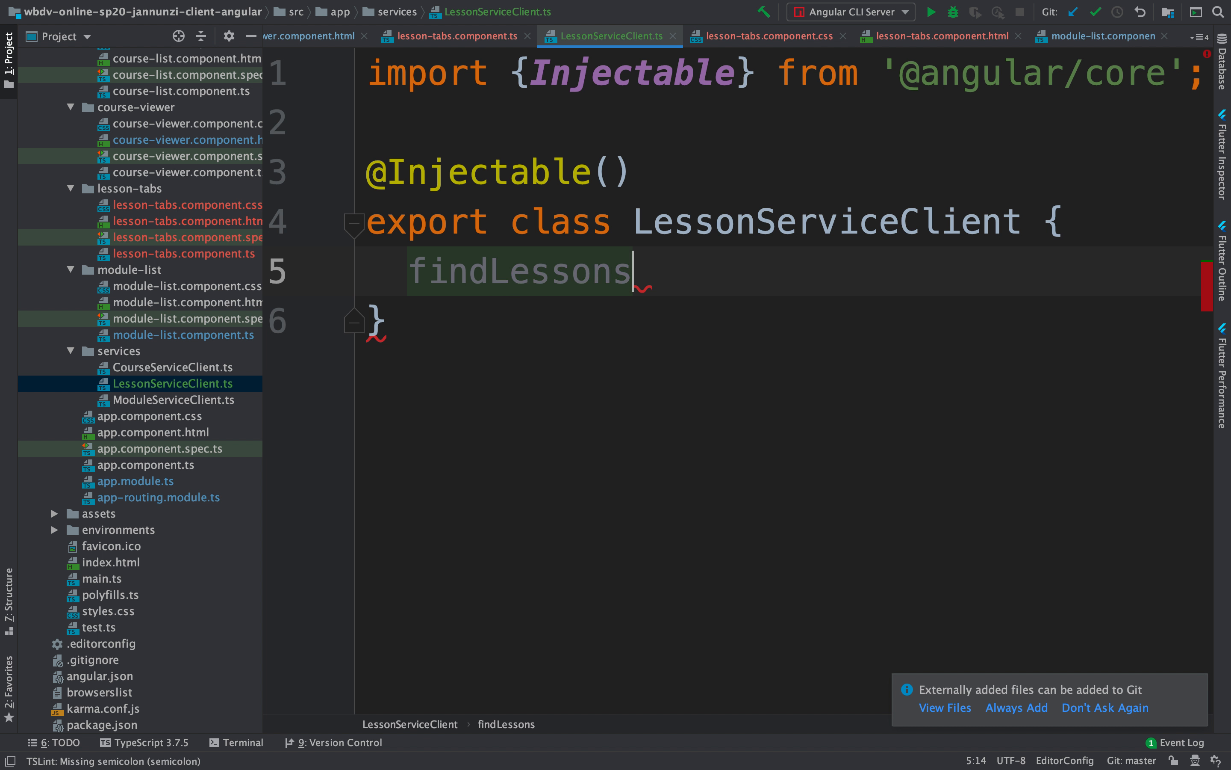
pyautogui.write('ForModule')
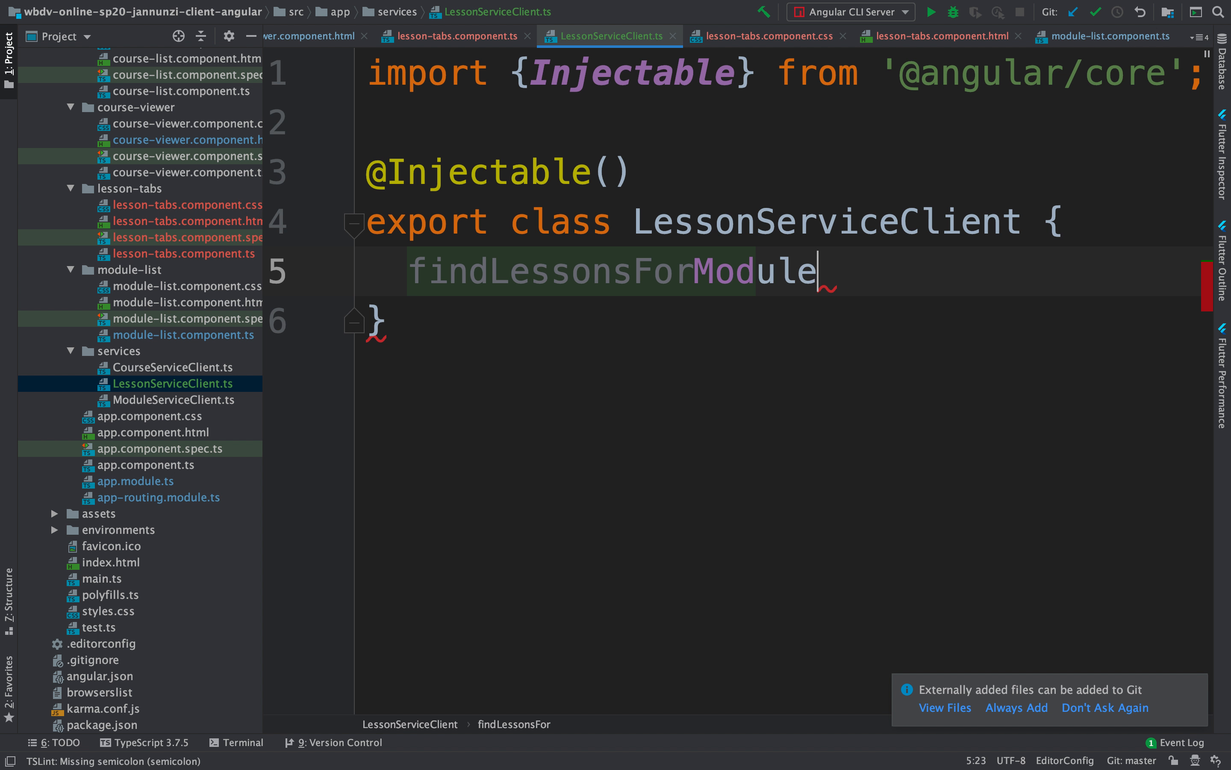
pyautogui.write('= module')
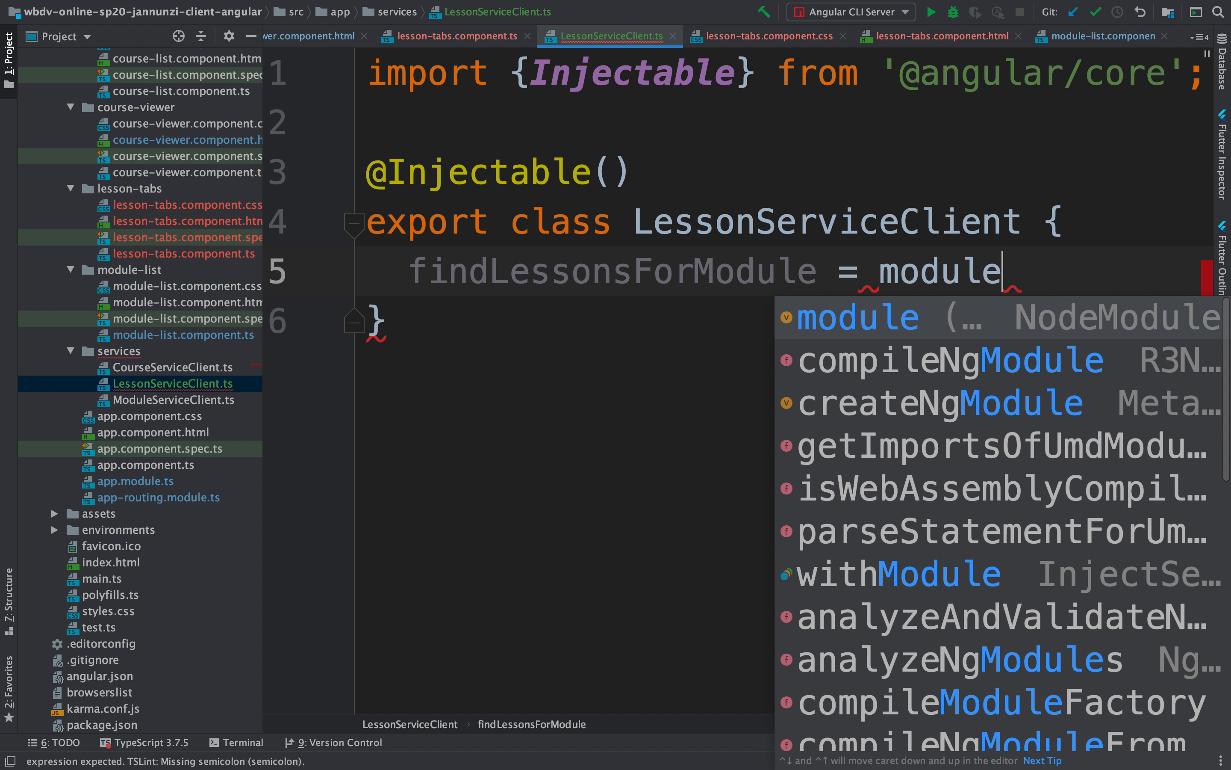
pyautogui.write('Id =>')
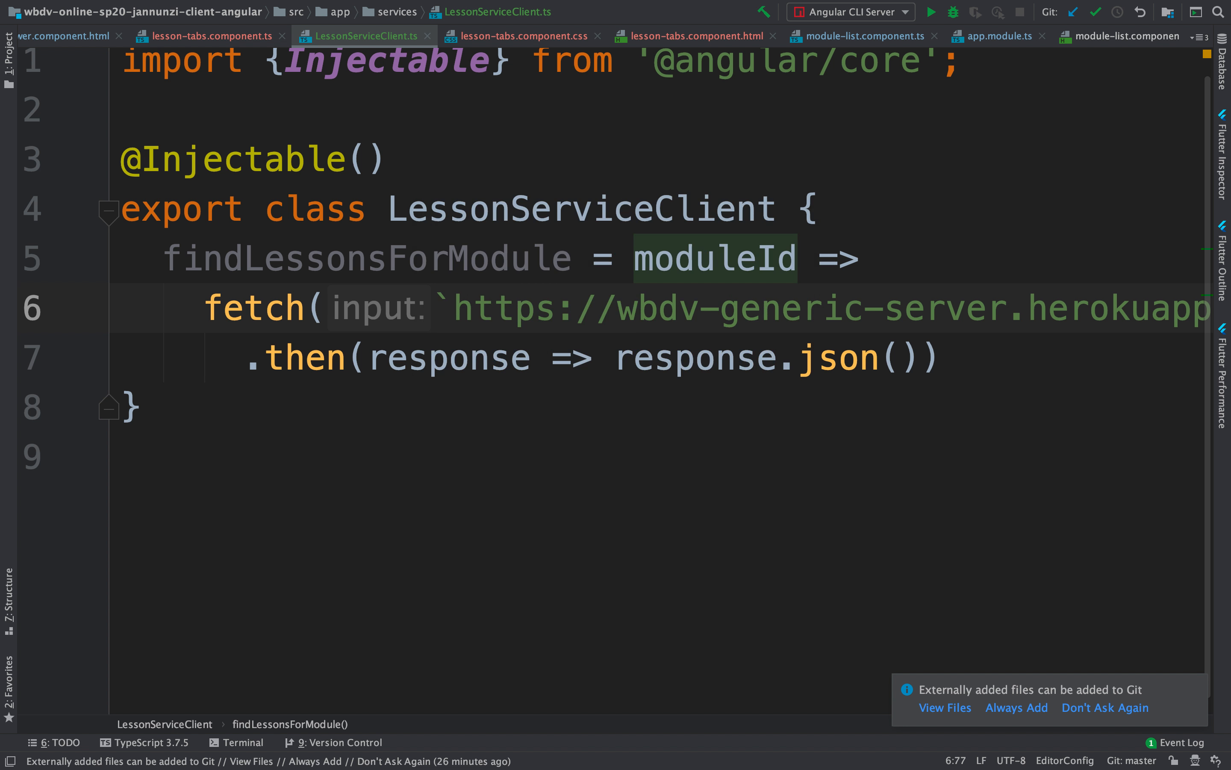
# - Add 'private service: LessonServiceClient' to the LessonTabsComponent constructor
pyautogui.click(209, 35)
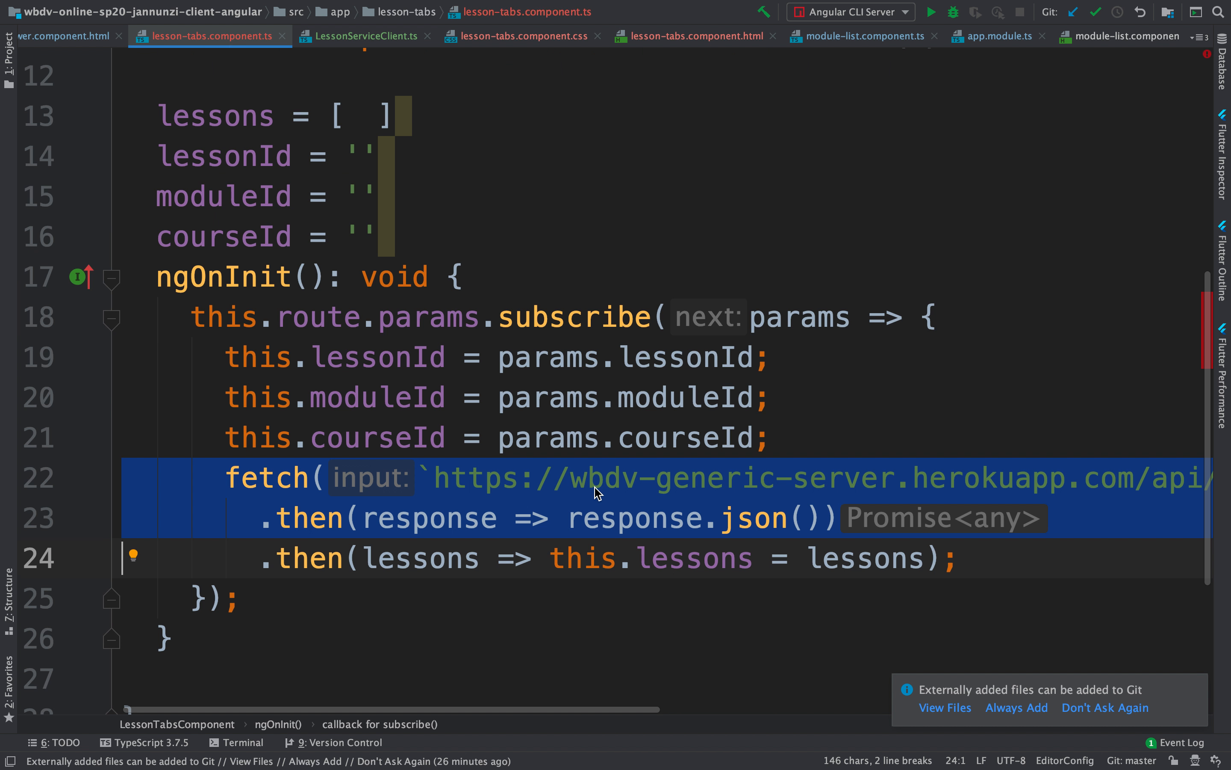
pyautogui.scroll(3)
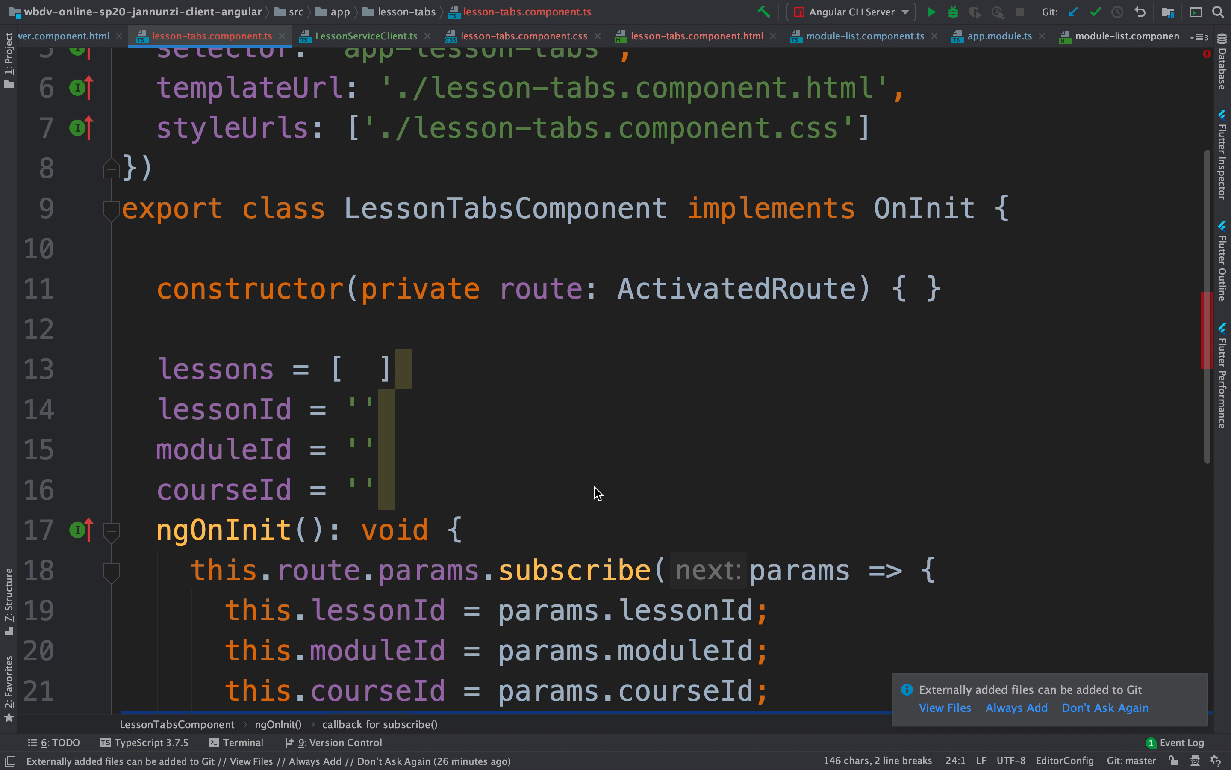
pyautogui.write('private service:')
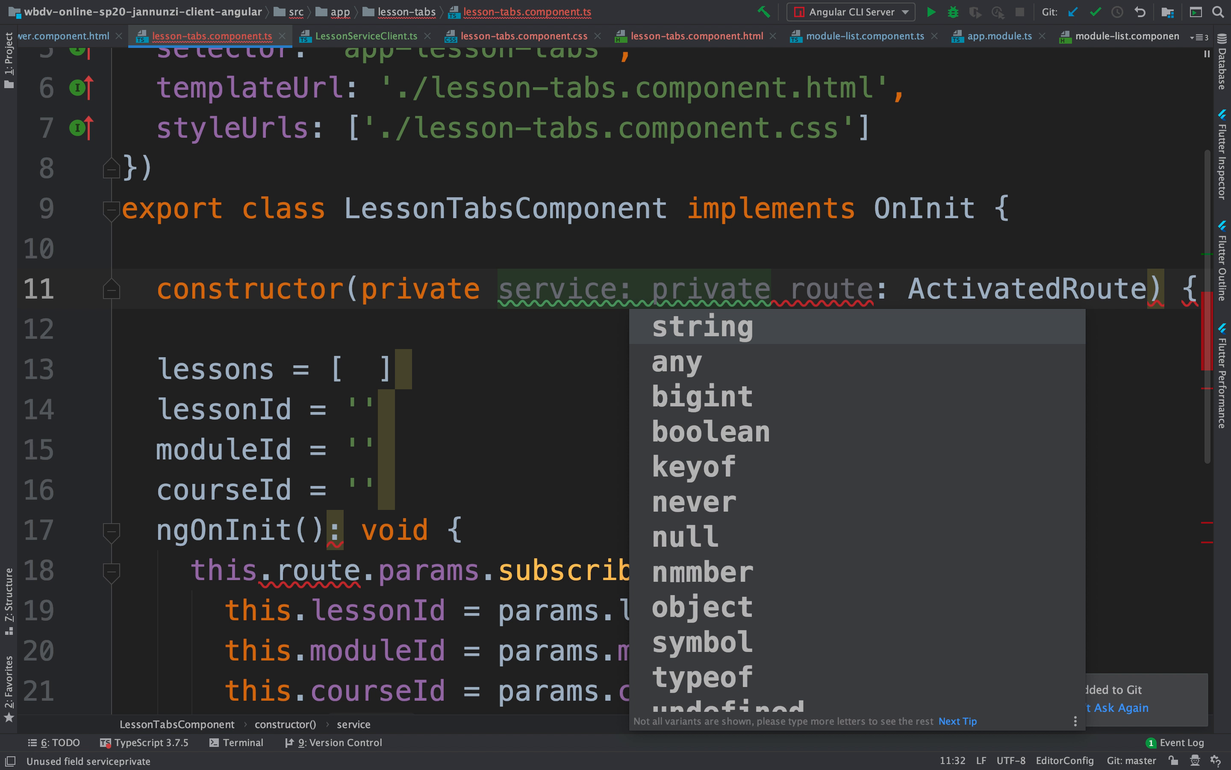
pyautogui.write('LessonServiceClient,')
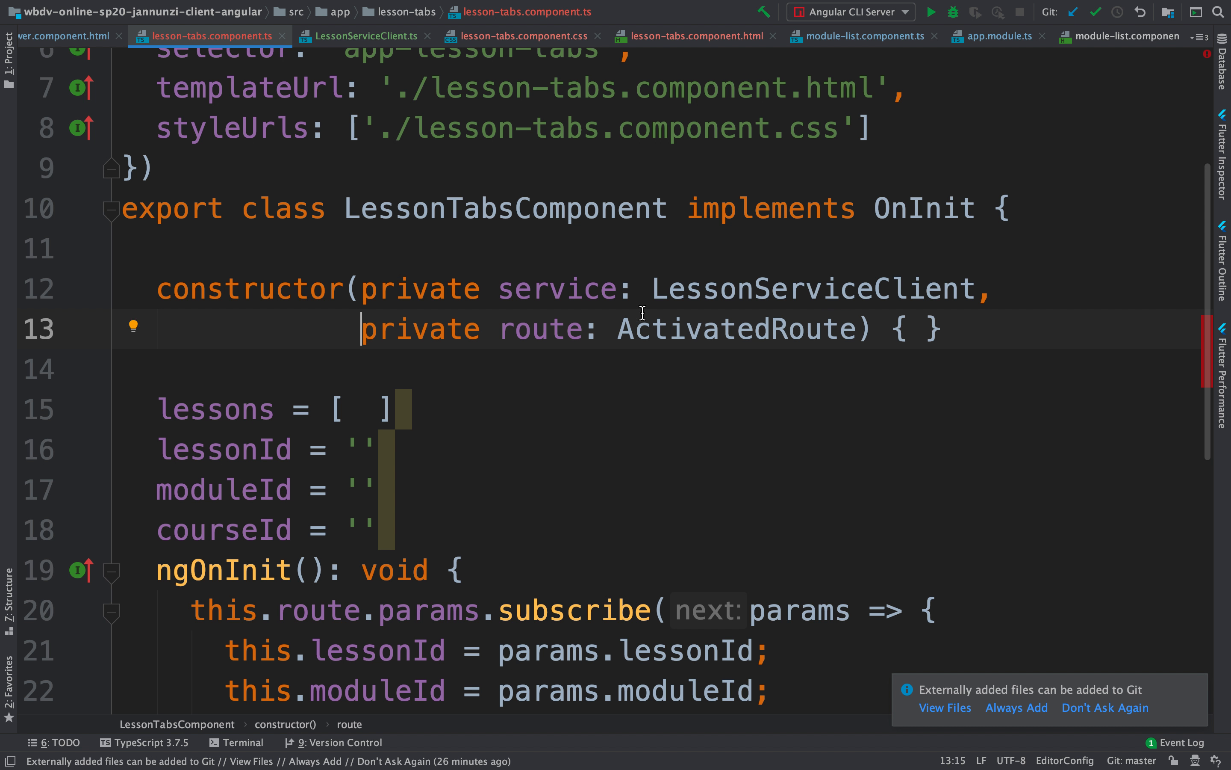
# - Replace the inline fetch with this.service.findLessonsForModule(this.moduleId) in ngOnInit
pyautogui.scroll(-3)
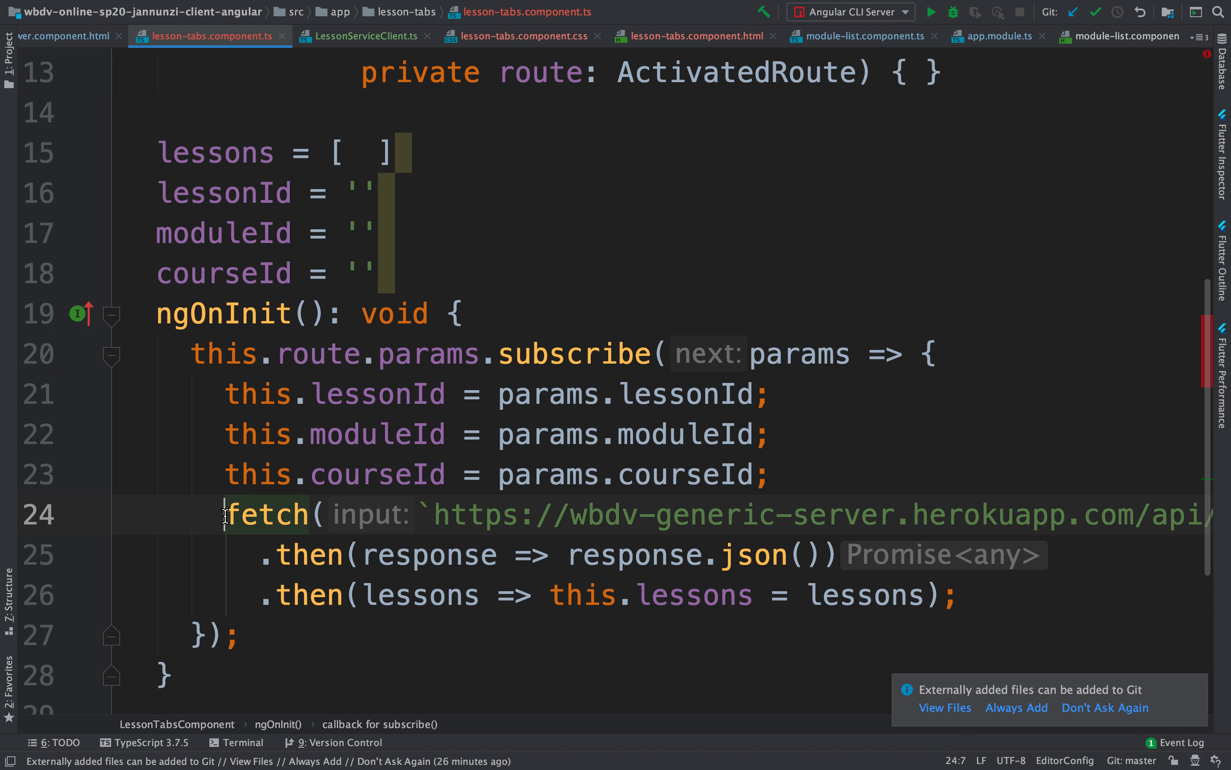
pyautogui.write('this.service.findLessonsForModule()  .then(lessons =>')
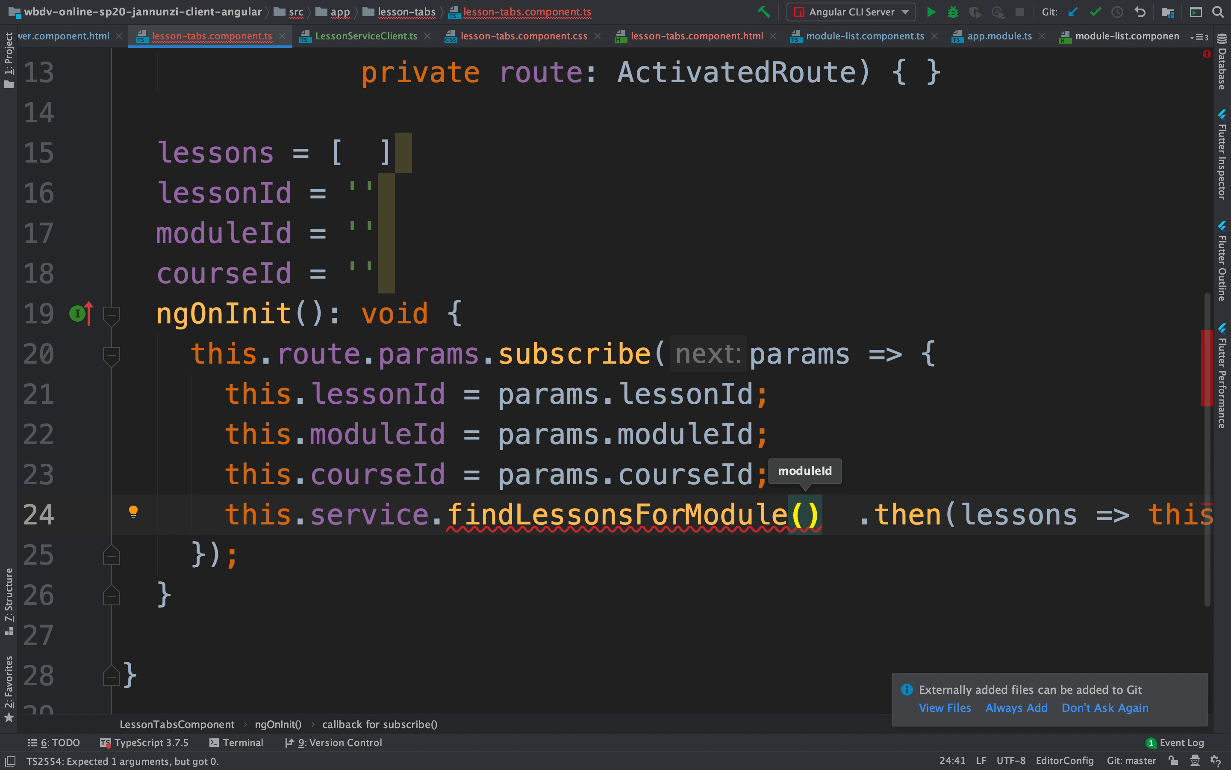
pyautogui.write('this.moduleId)')
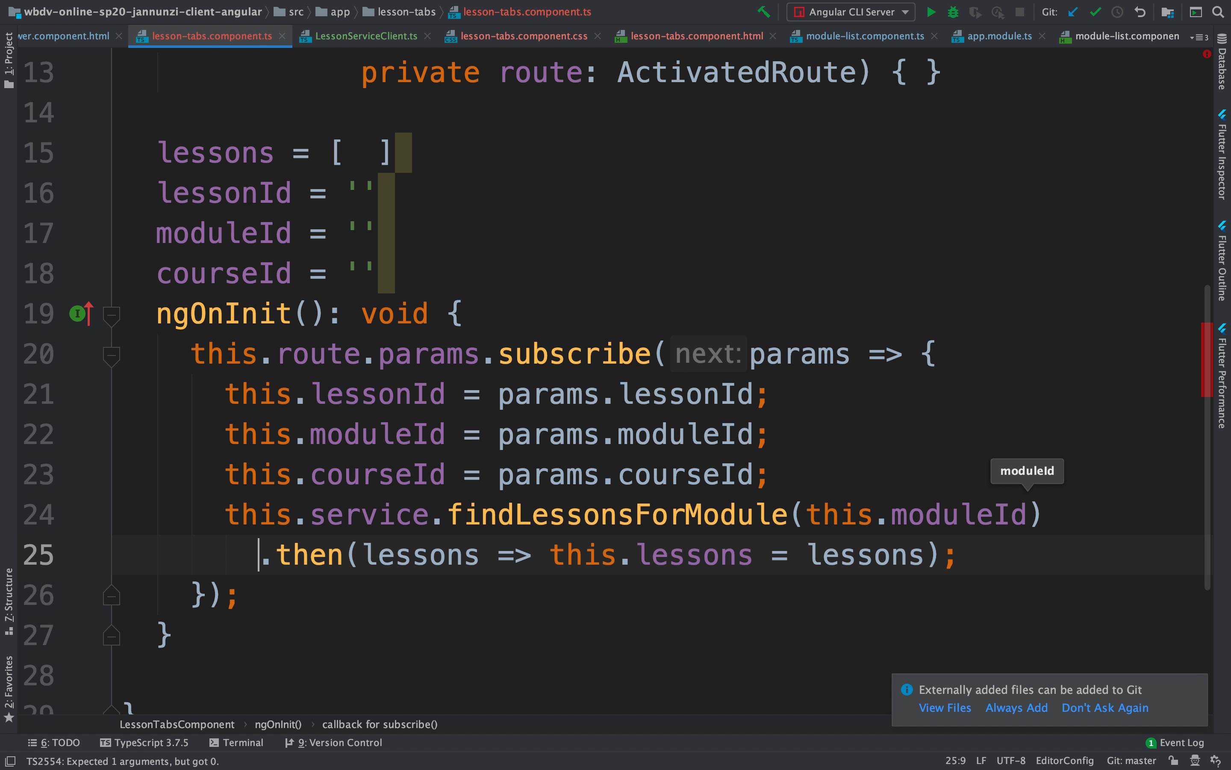
pyautogui.moveTo(635, 540)
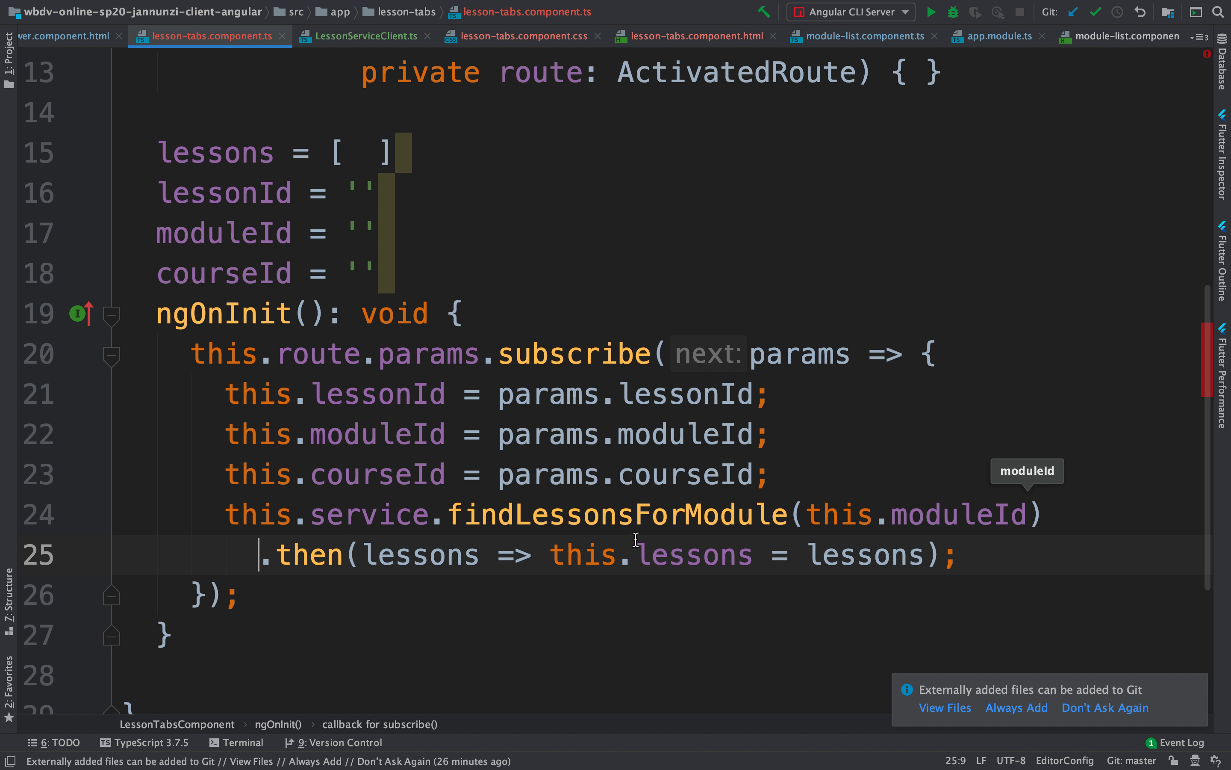
pyautogui.scroll(3)
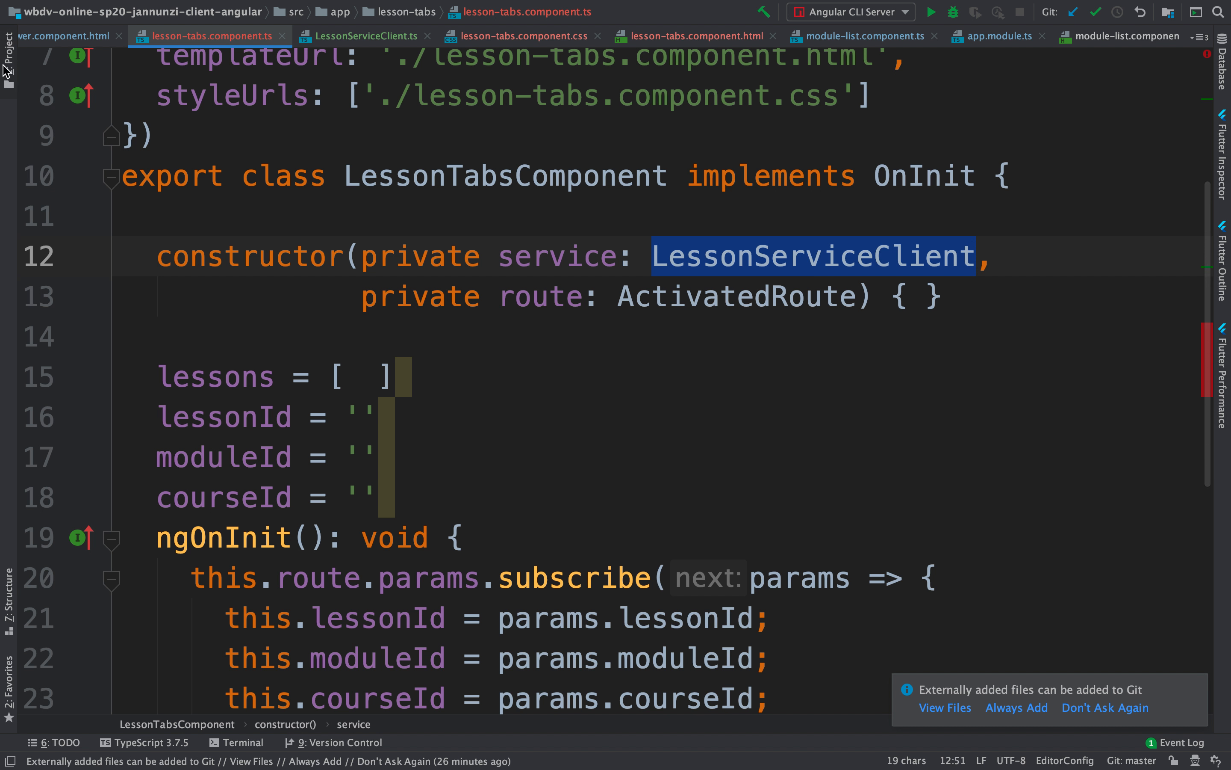
# - Open app.module.ts for the providers, then switch to the browser to test
pyautogui.click(34, 36)
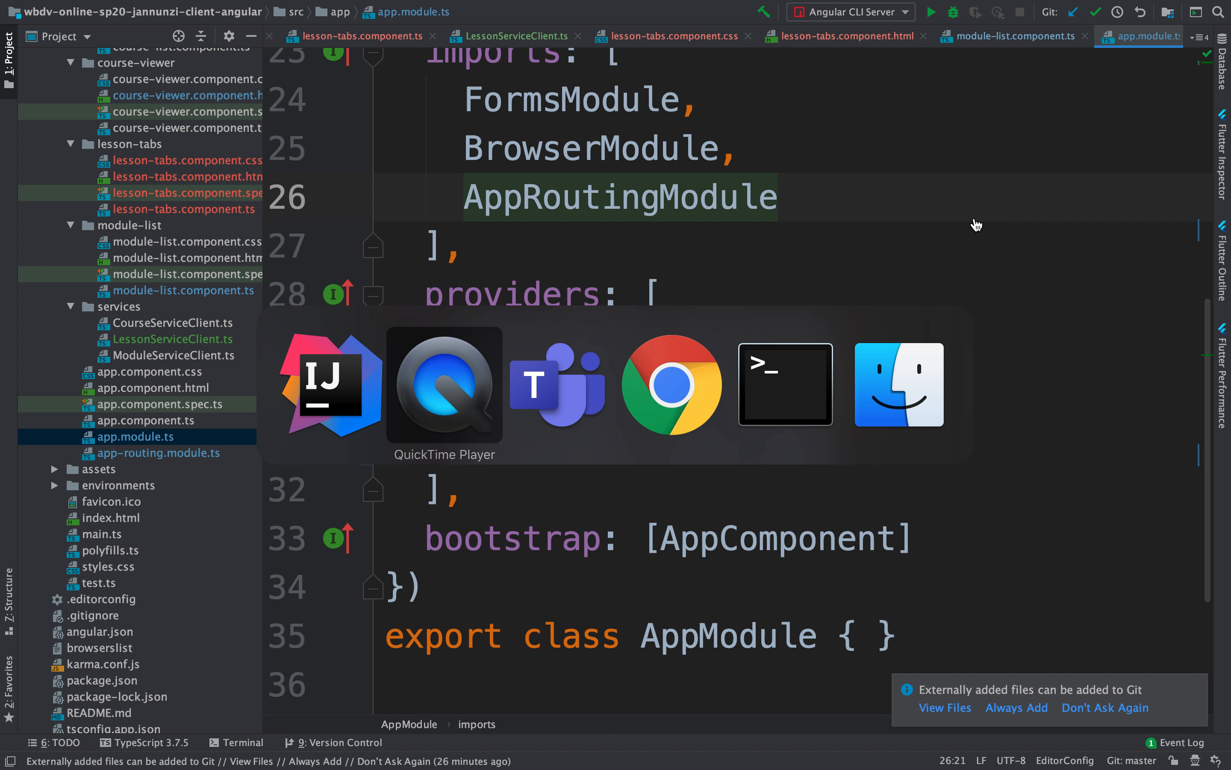
pyautogui.click(672, 385)
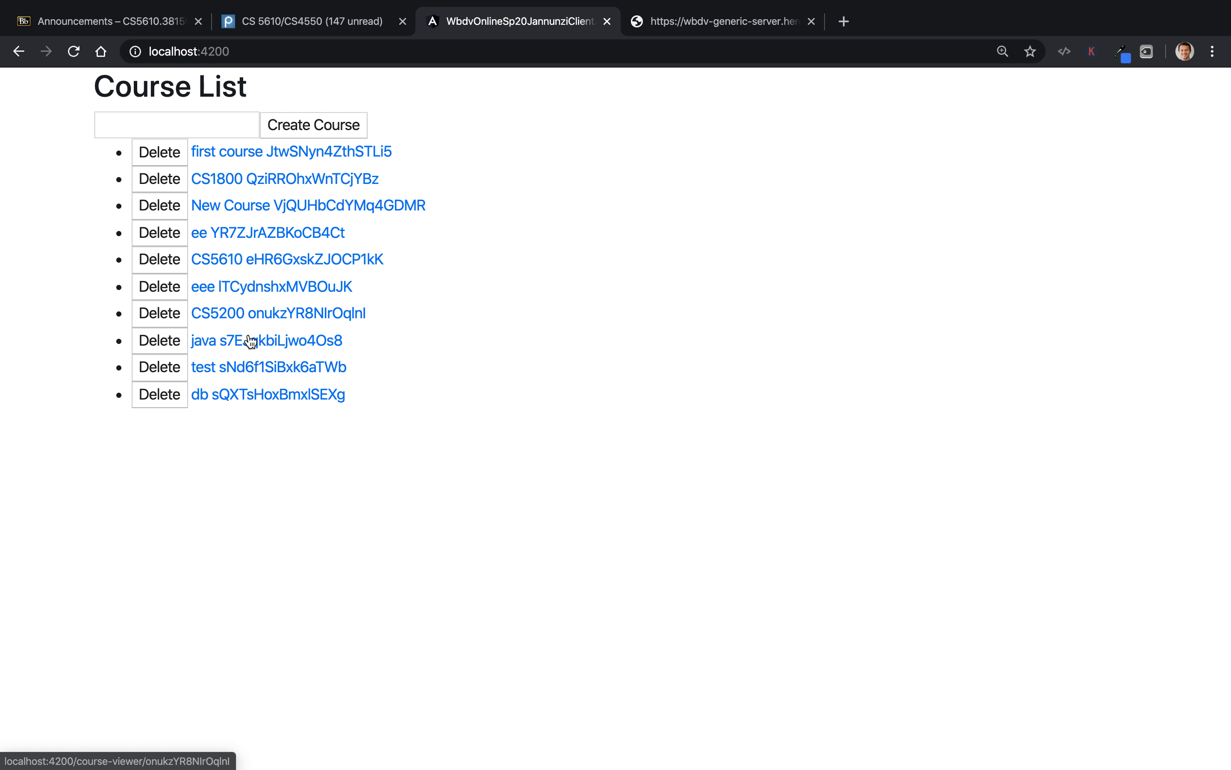
# - Open the test course's module, confirm its lessons load, and select the second lesson
pyautogui.click(268, 367)
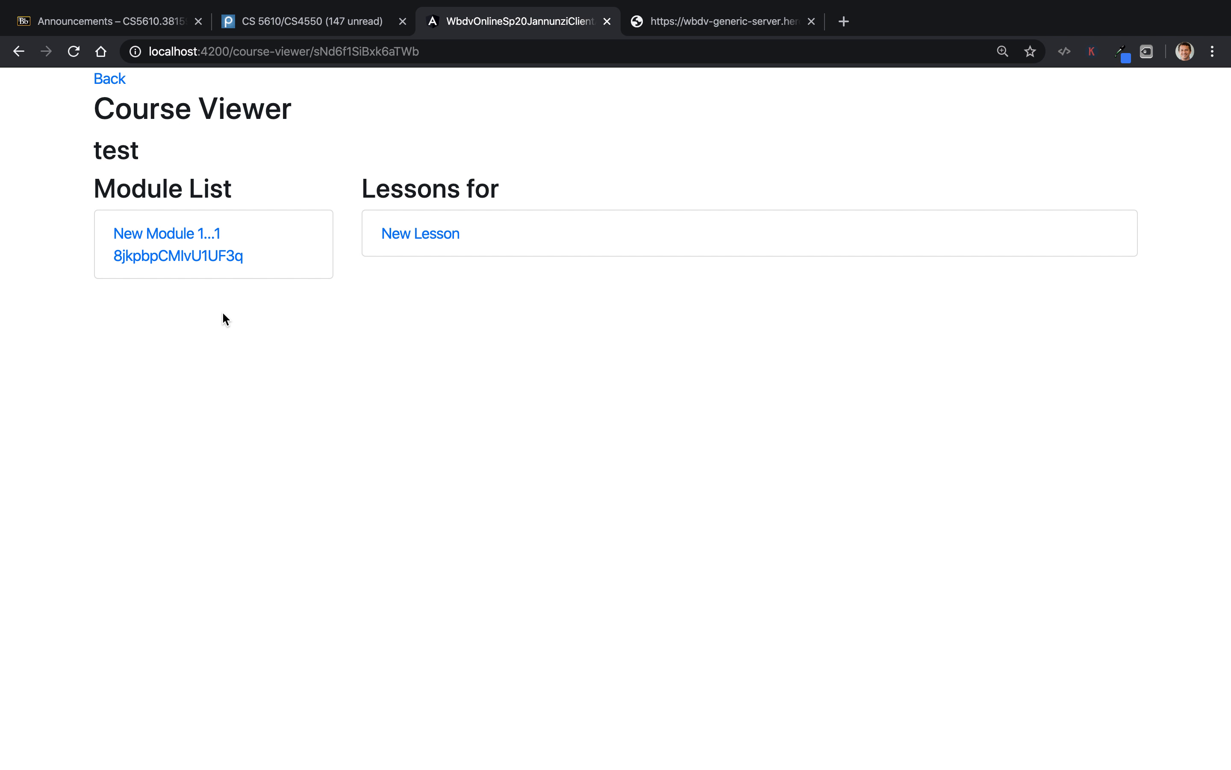
pyautogui.click(212, 244)
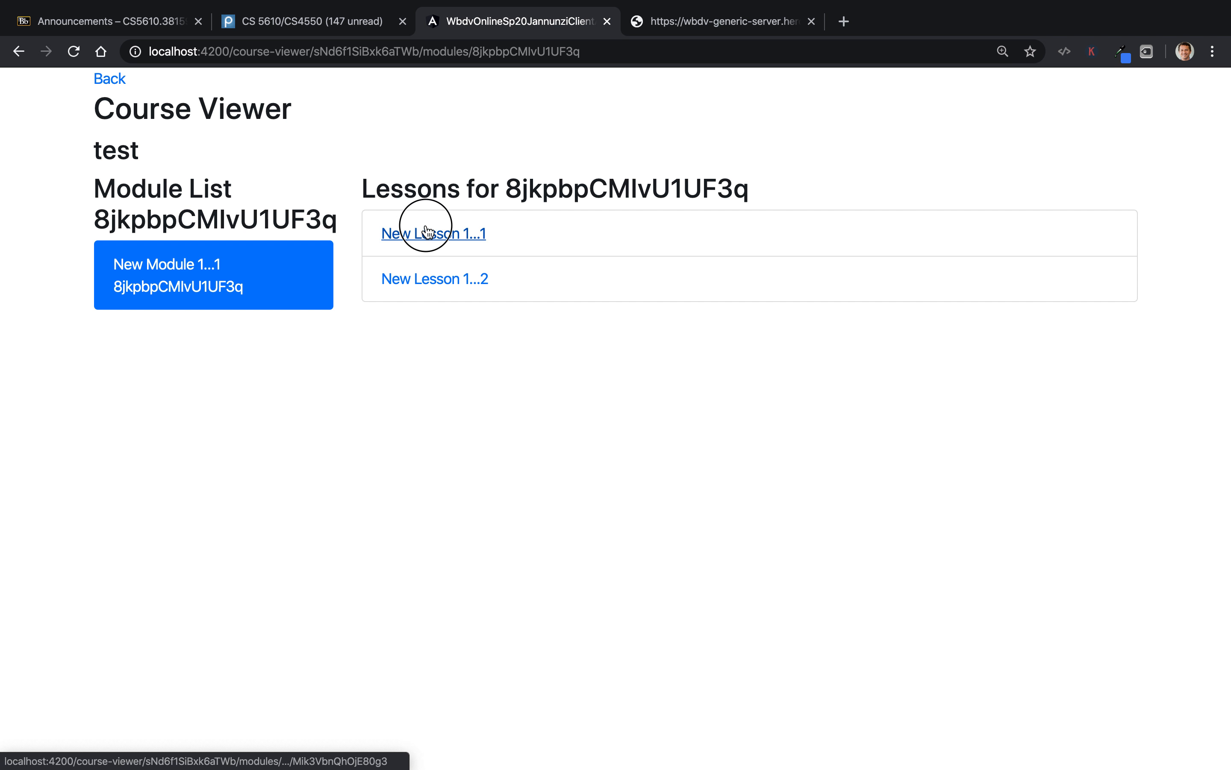
pyautogui.click(434, 279)
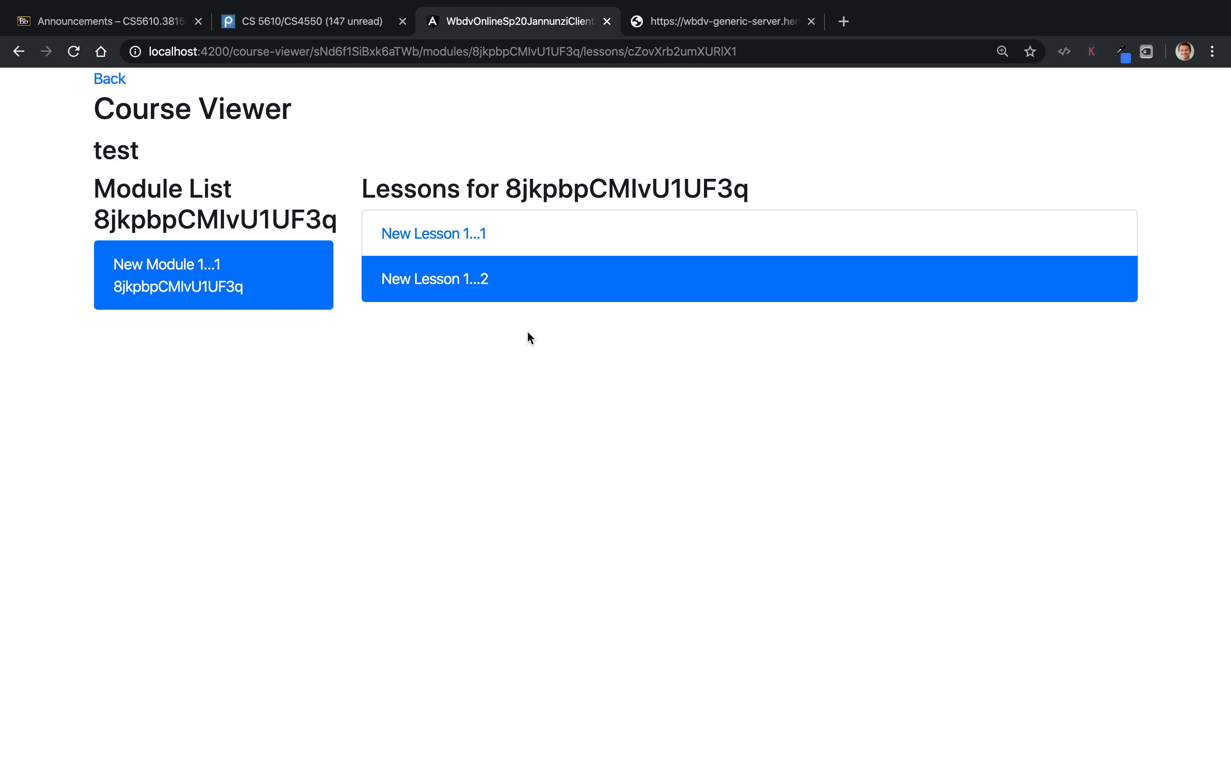